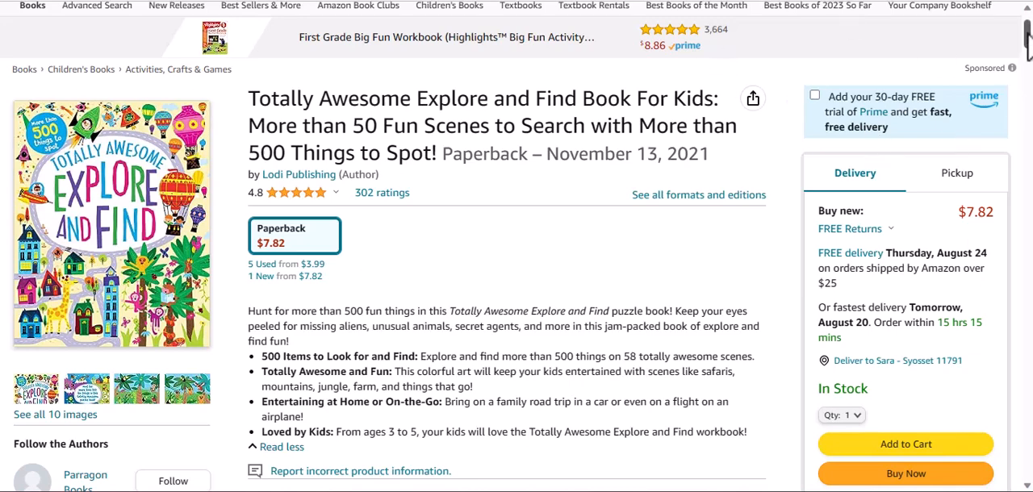
- Scroll through the Amazon listing for the find-and-search kids' book
{"action": "scroll", "scroll_direction": "down", "scroll_amount": 3}
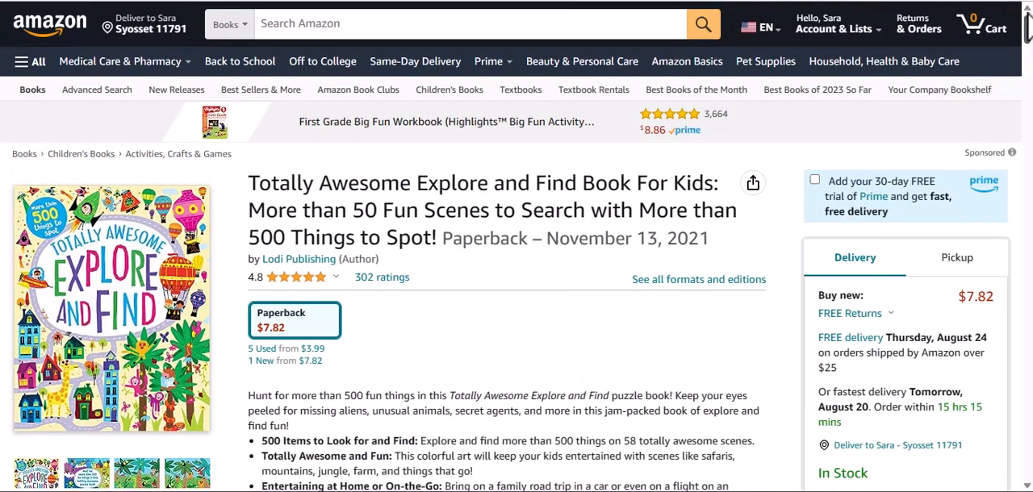
{"action": "left_click", "coordinate": [981, 24]}
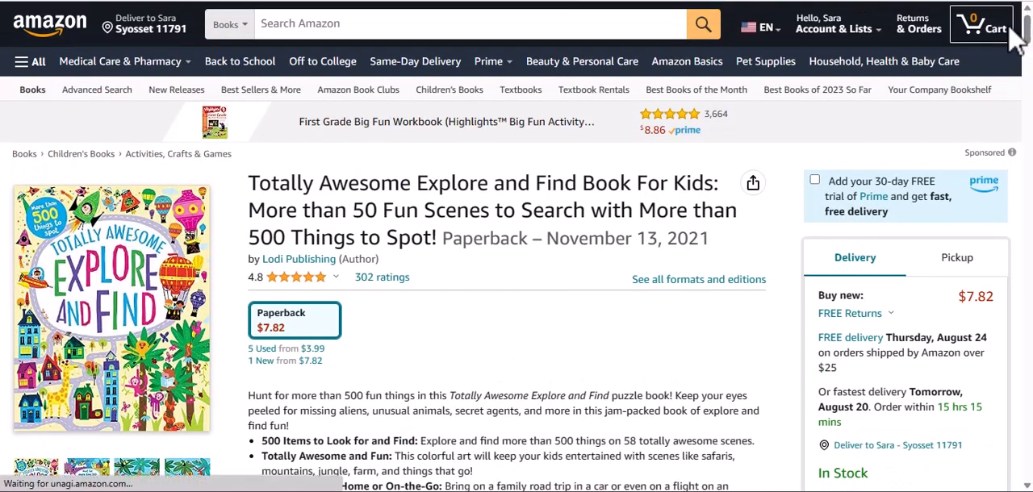
{"action": "left_click", "coordinate": [981, 23]}
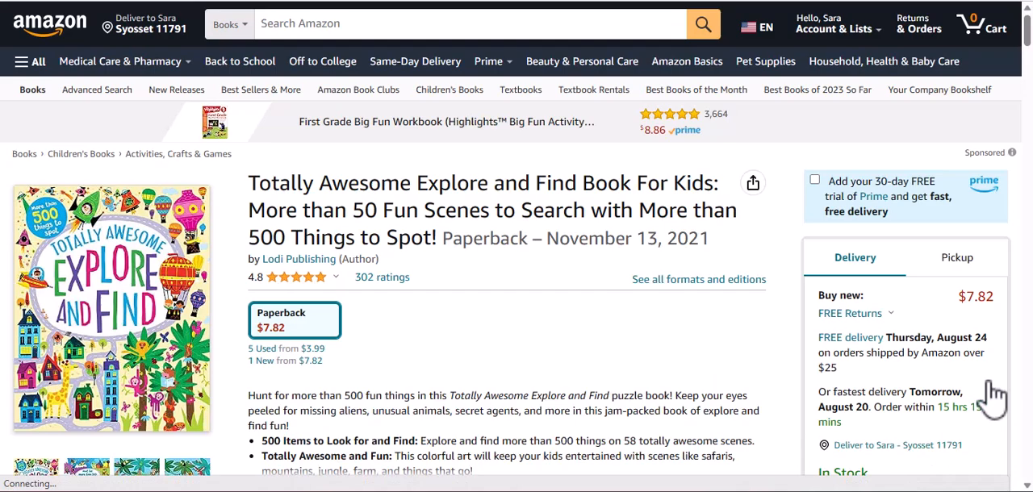
{"action": "scroll", "scroll_direction": "down", "scroll_amount": 3}
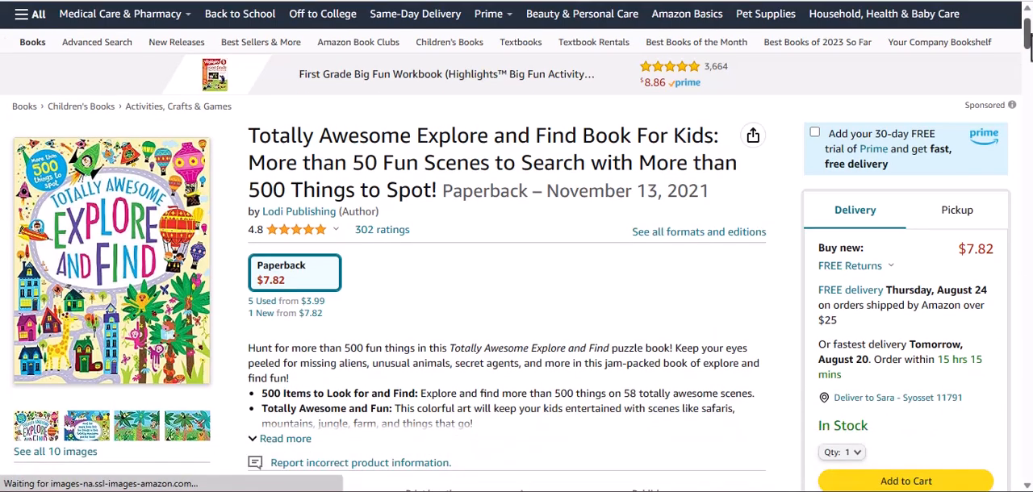
{"action": "scroll", "scroll_direction": "down", "scroll_amount": 3}
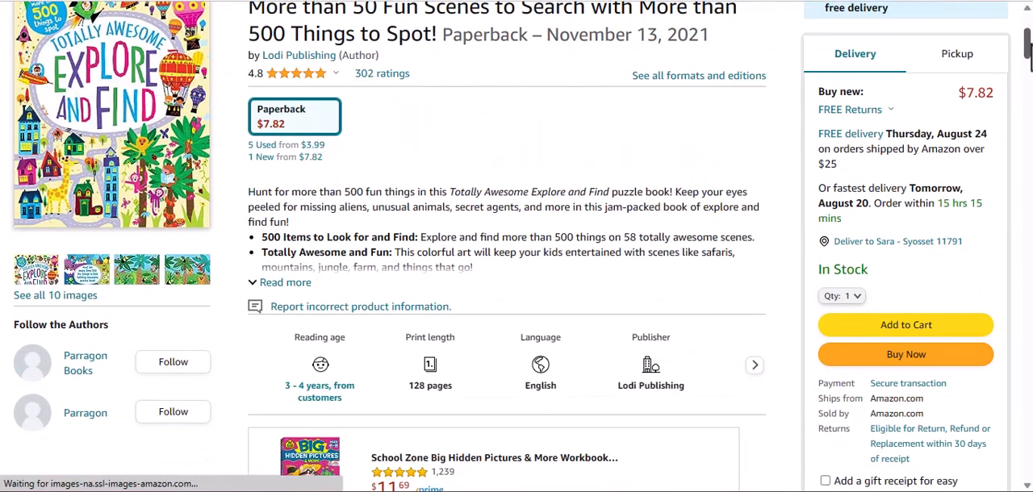
{"action": "scroll", "scroll_direction": "up", "scroll_amount": 3}
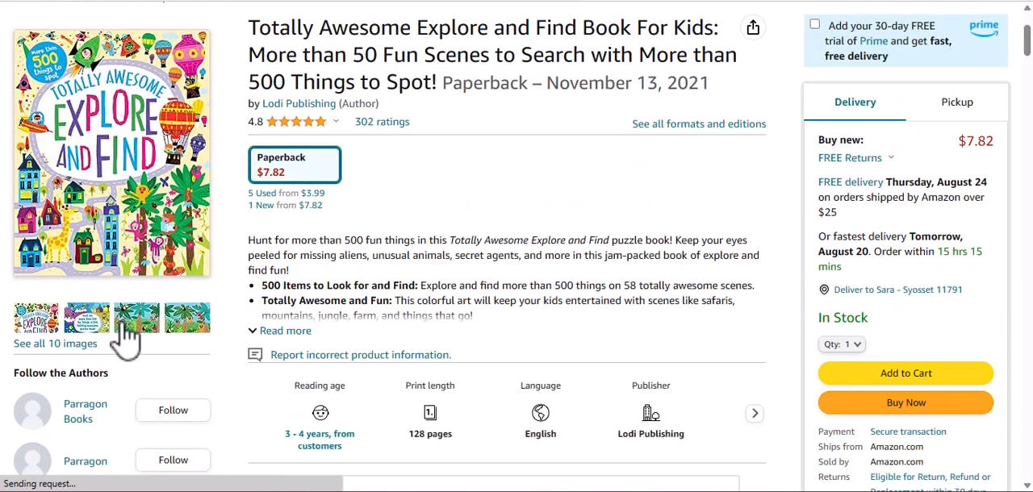
- Open the ten-image gallery and view the city streets and ocean explorers submarine pages
{"action": "left_click", "coordinate": [137, 316]}
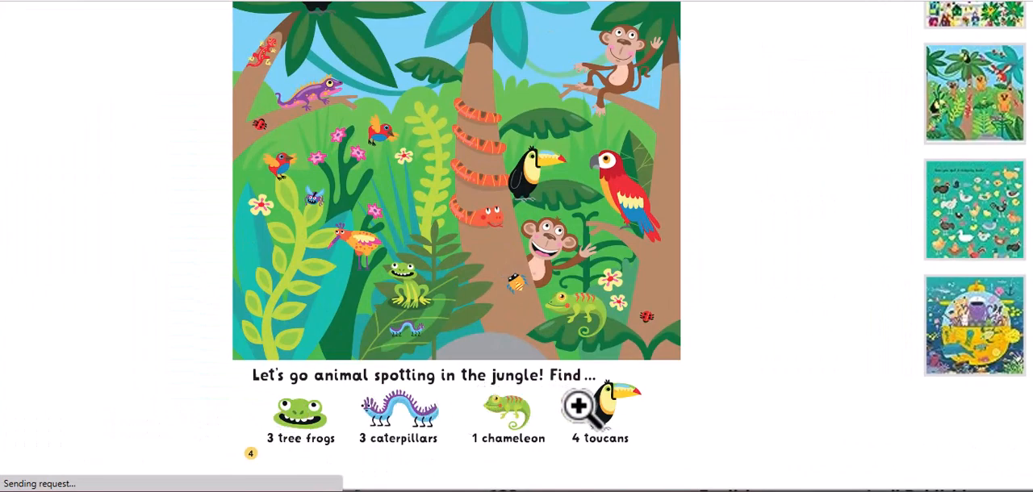
{"action": "mouse_move", "coordinate": [407, 464]}
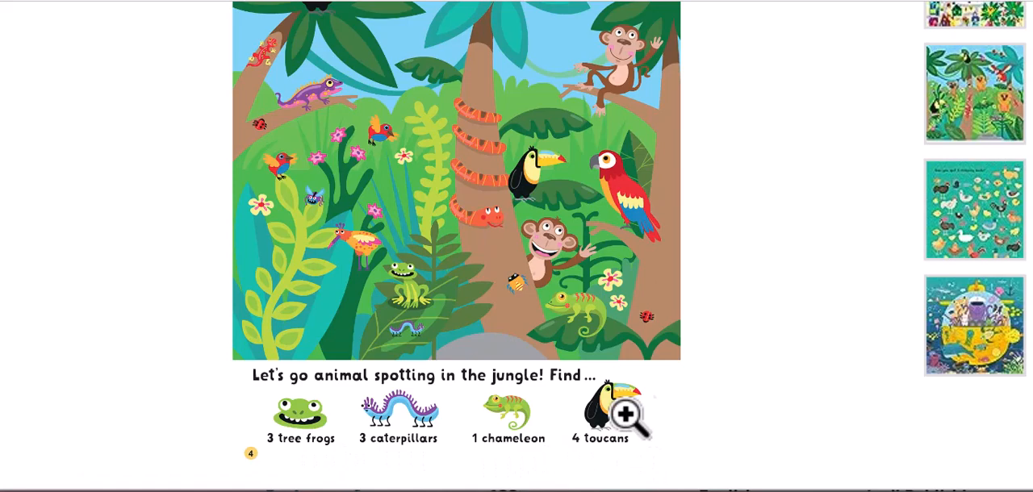
{"action": "left_click", "coordinate": [974, 210]}
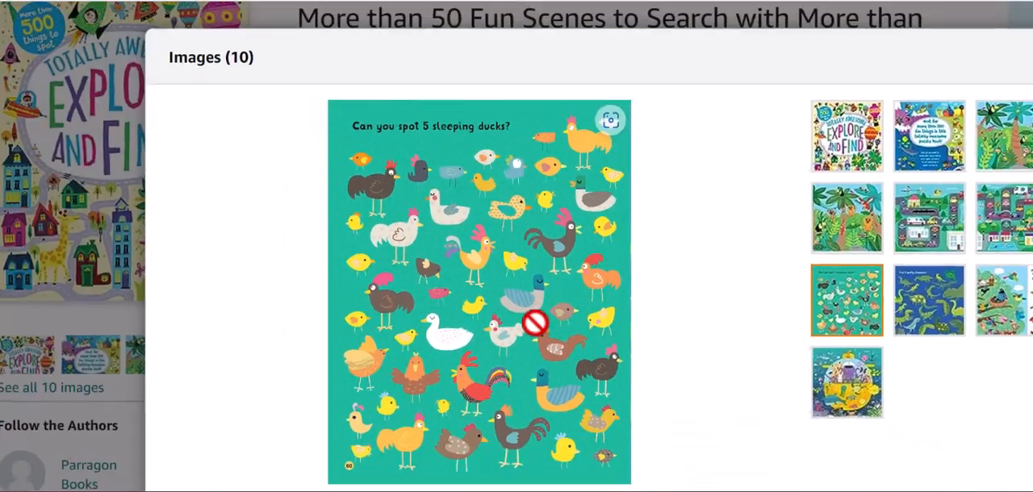
{"action": "left_click", "coordinate": [972, 223]}
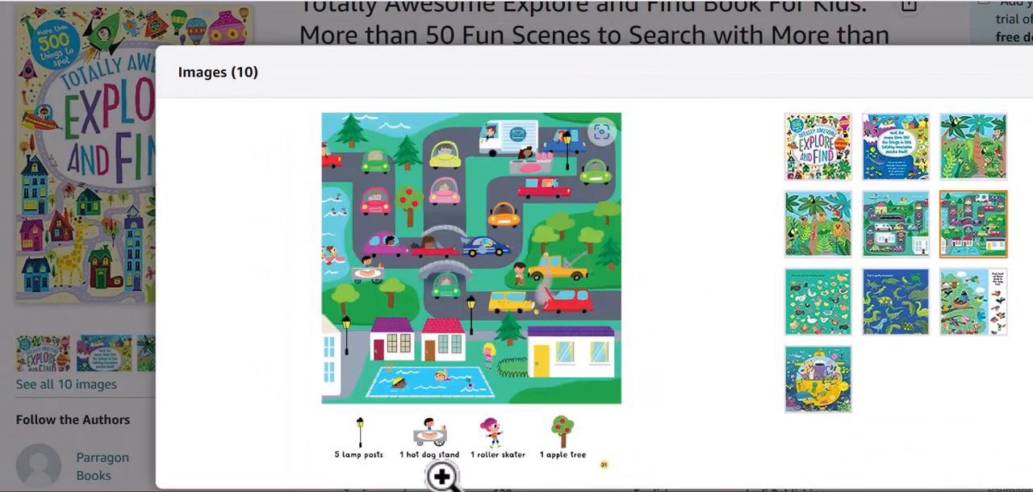
{"action": "mouse_move", "coordinate": [548, 260]}
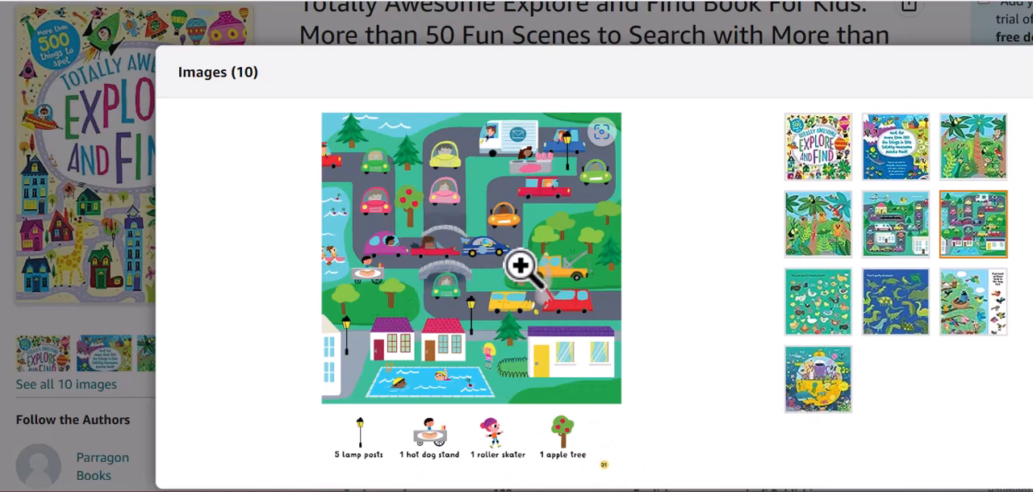
{"action": "mouse_move", "coordinate": [512, 205]}
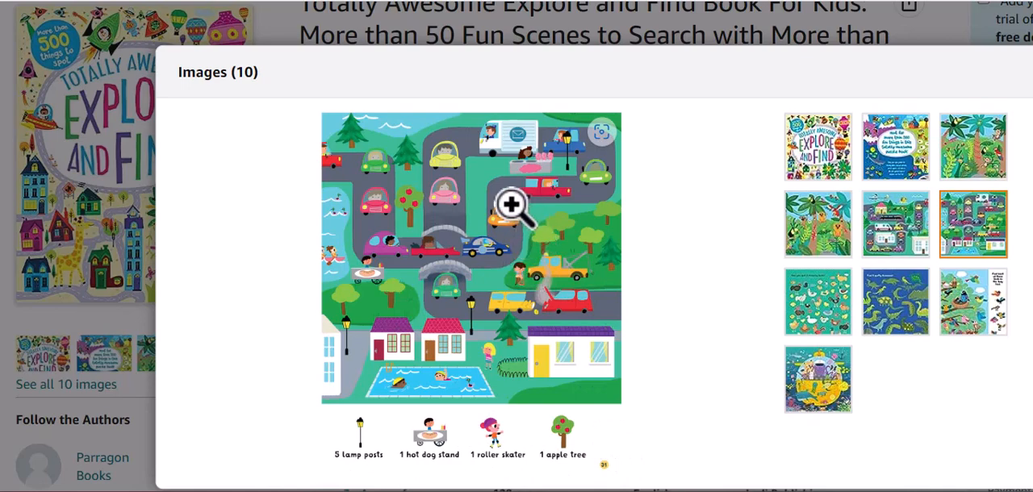
{"action": "mouse_move", "coordinate": [542, 265]}
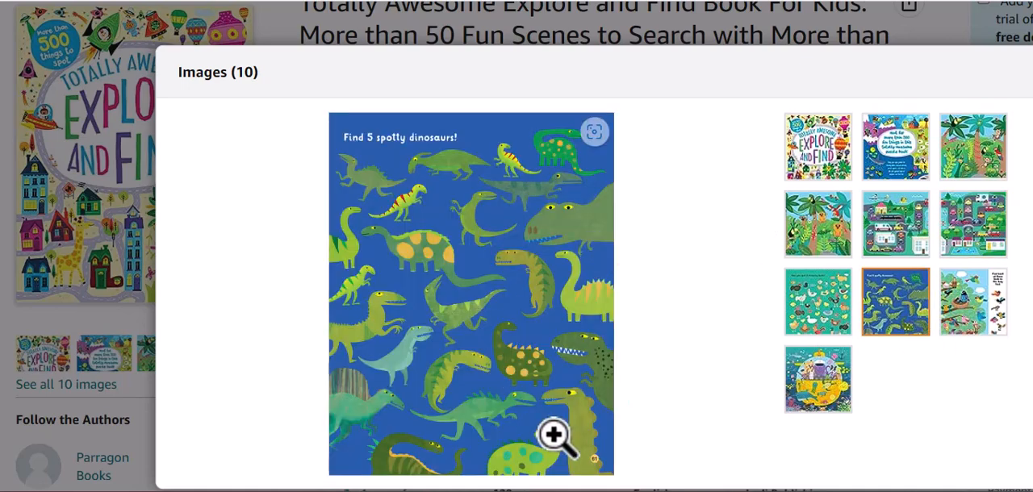
{"action": "mouse_move", "coordinate": [554, 307]}
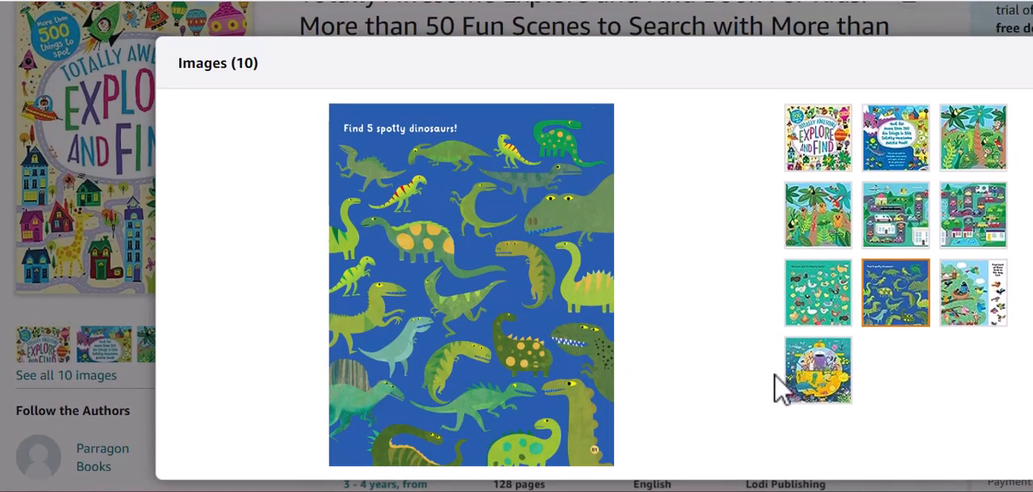
{"action": "left_click", "coordinate": [818, 371]}
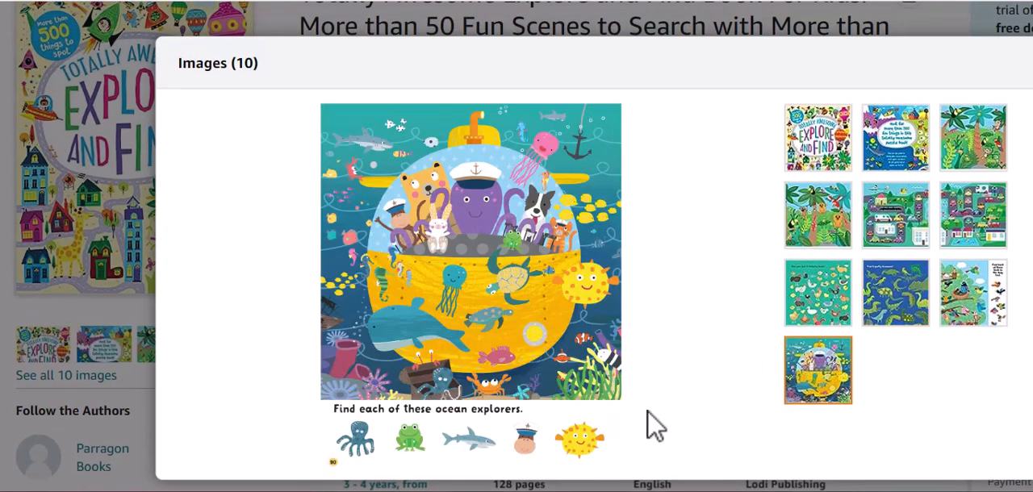
{"action": "left_click", "coordinate": [972, 292]}
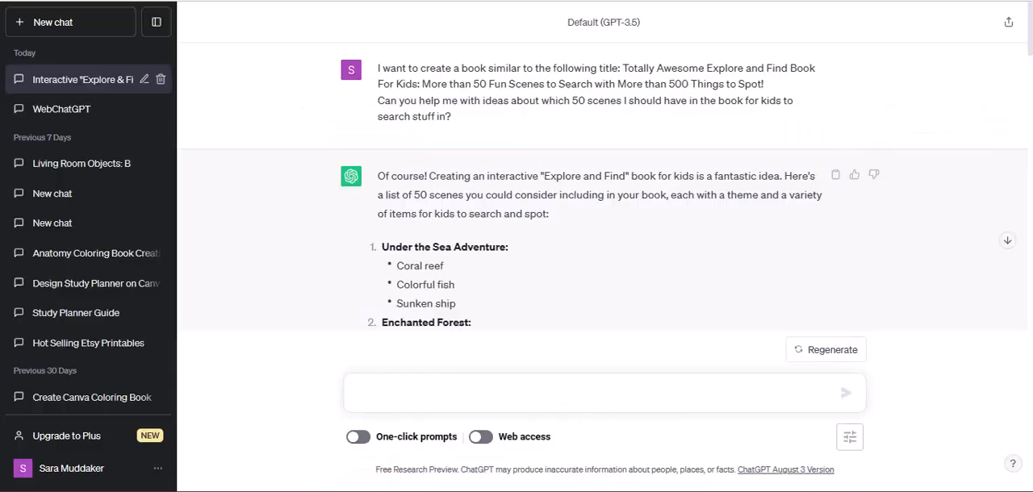
{"action": "mouse_move", "coordinate": [503, 272]}
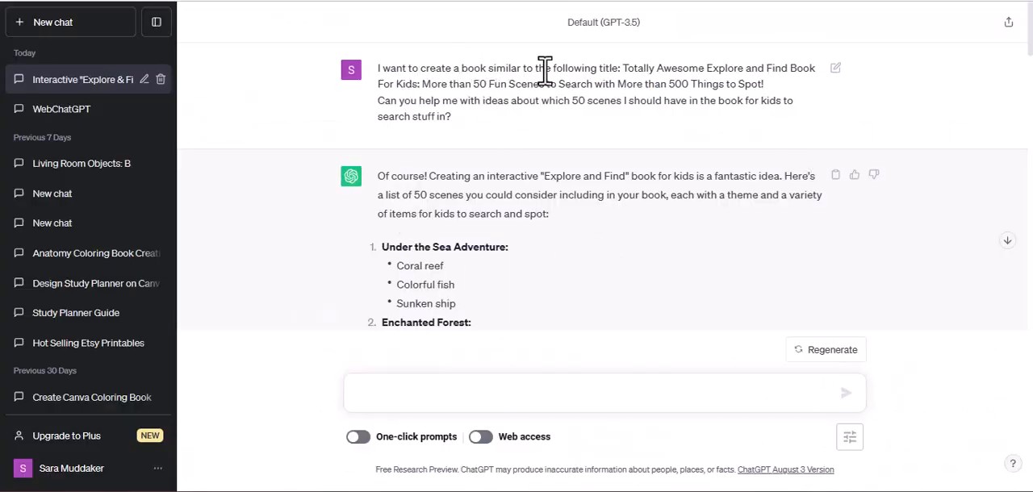
{"action": "mouse_move", "coordinate": [452, 130]}
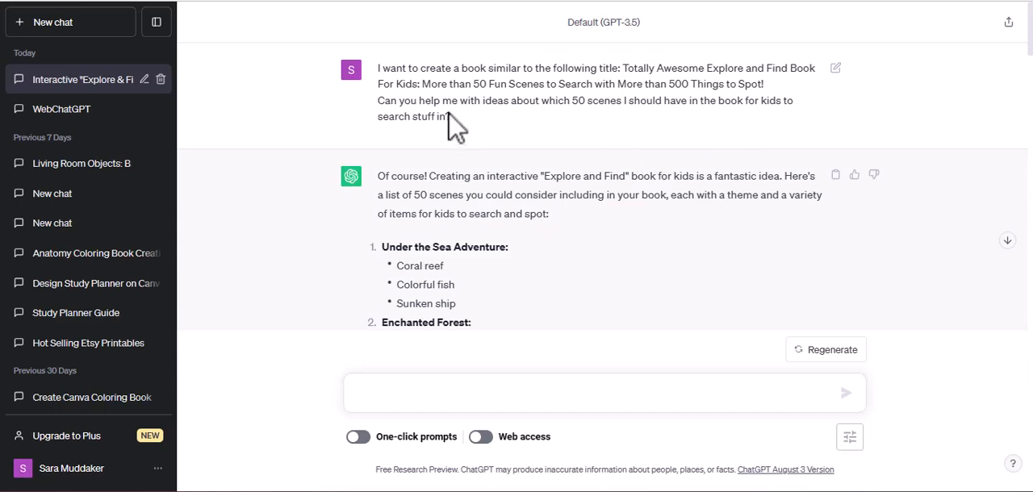
{"action": "mouse_move", "coordinate": [575, 194]}
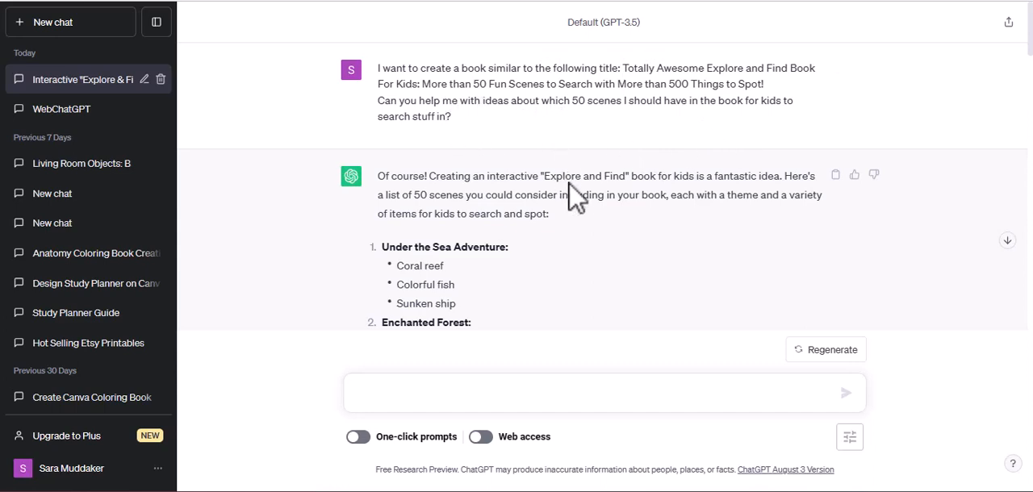
{"action": "mouse_move", "coordinate": [759, 160]}
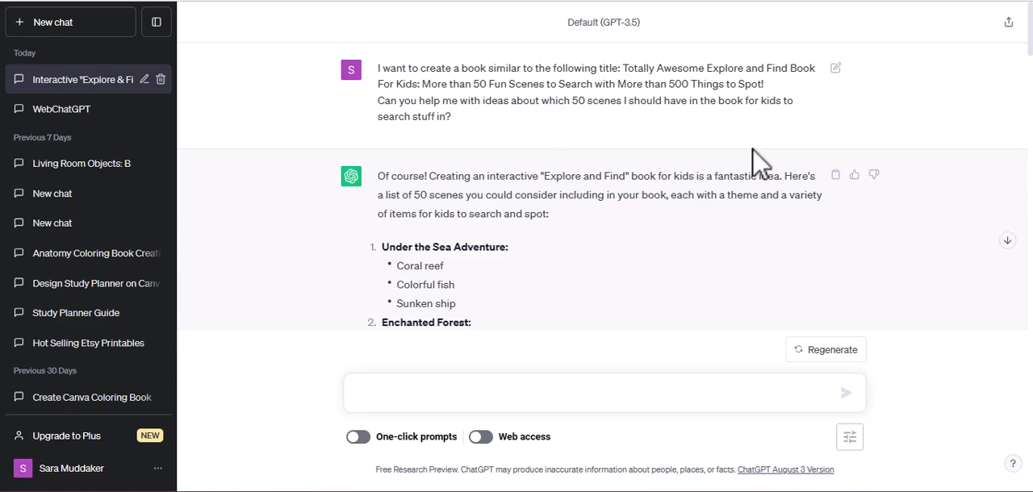
{"action": "scroll", "scroll_direction": "down", "scroll_amount": 3}
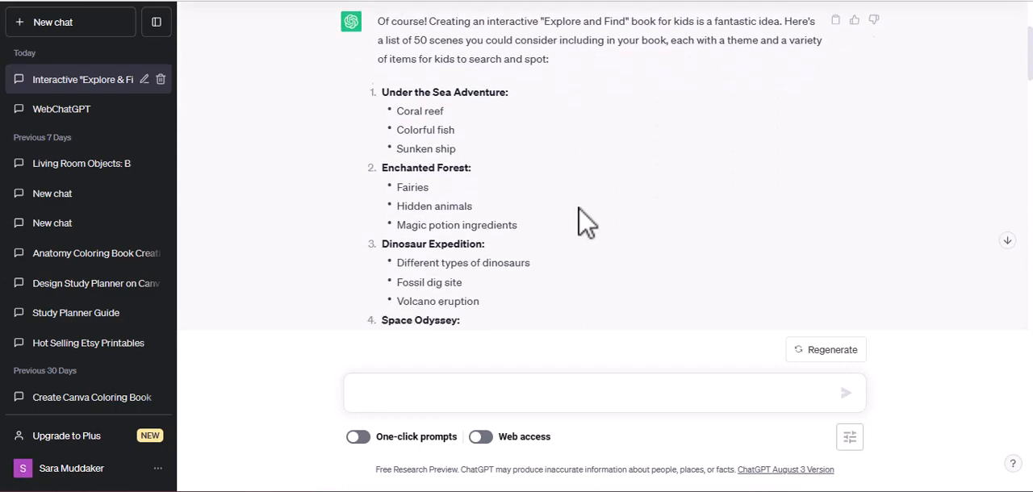
{"action": "scroll", "scroll_direction": "down", "scroll_amount": 3}
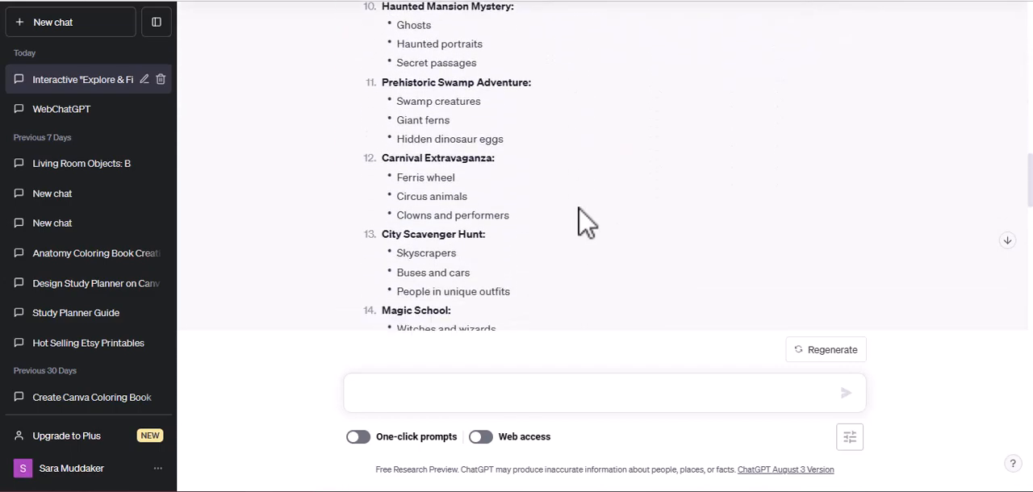
{"action": "scroll", "scroll_direction": "up", "scroll_amount": 3}
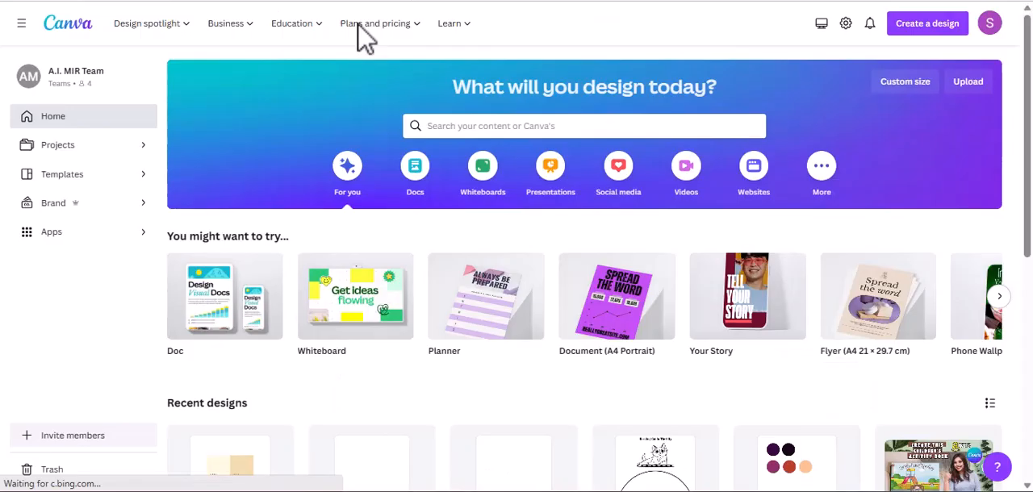
{"action": "mouse_move", "coordinate": [809, 240]}
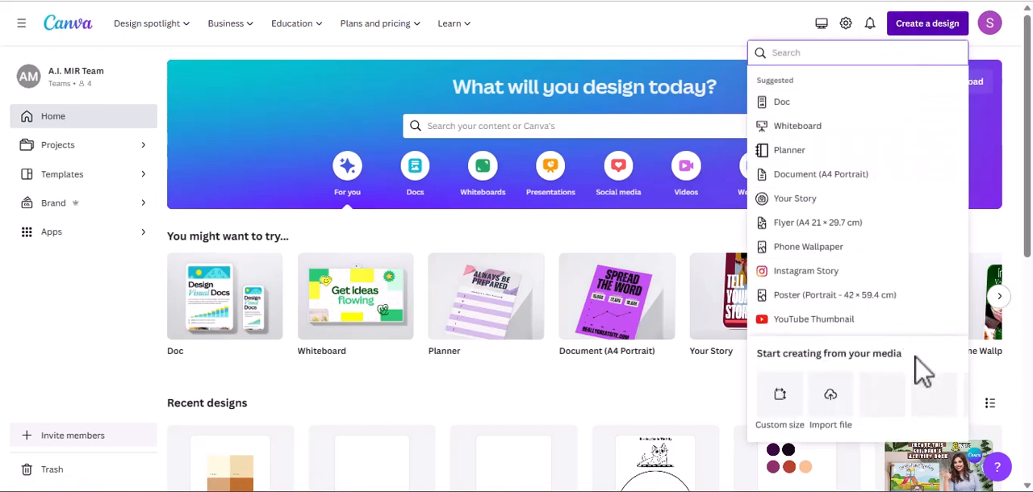
- Create a custom-size design in inches, 8.625 wide by 8.75 tall
{"action": "left_click", "coordinate": [779, 403]}
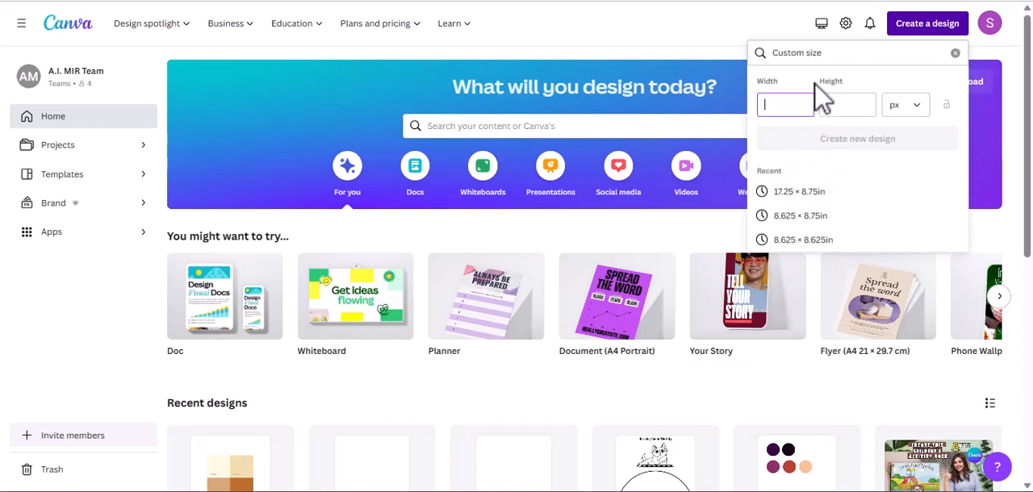
{"action": "left_click", "coordinate": [904, 104]}
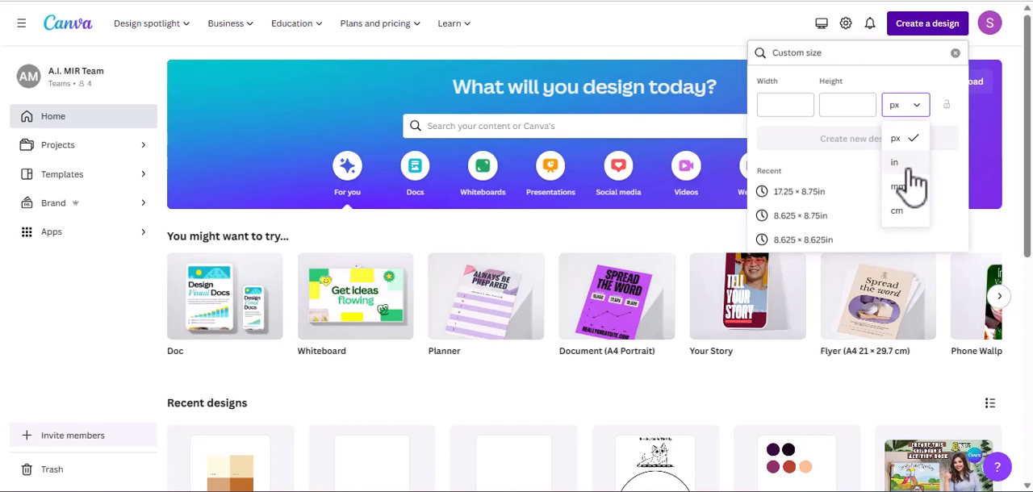
{"action": "left_click", "coordinate": [893, 162]}
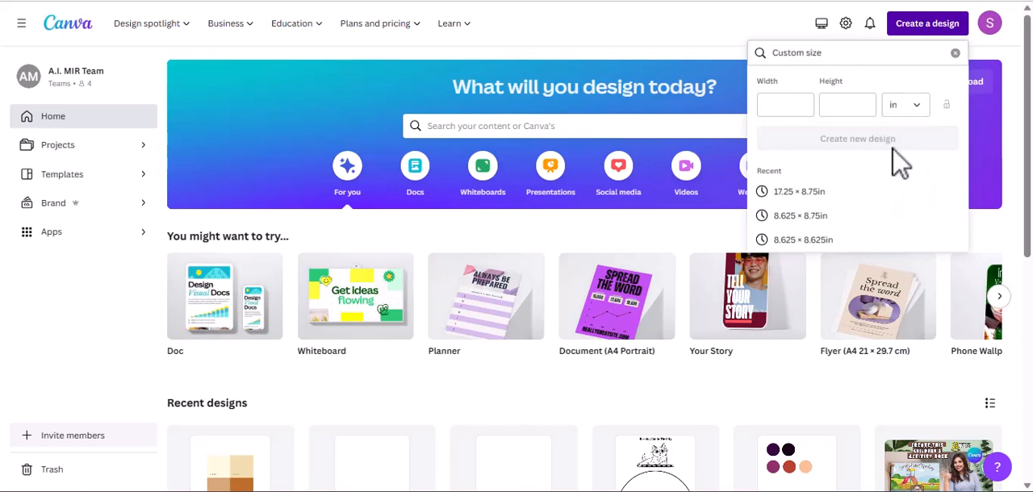
{"action": "left_click", "coordinate": [784, 105]}
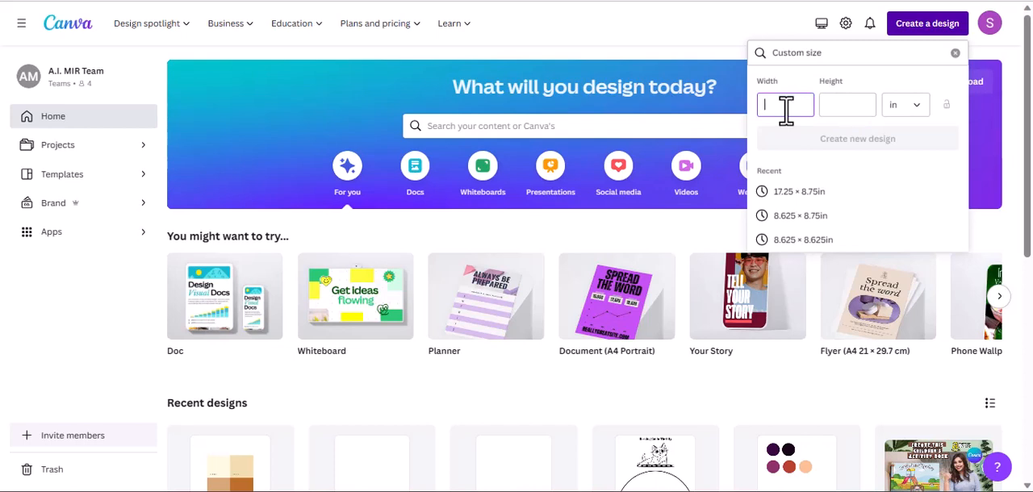
{"action": "type", "text": "8.625"}
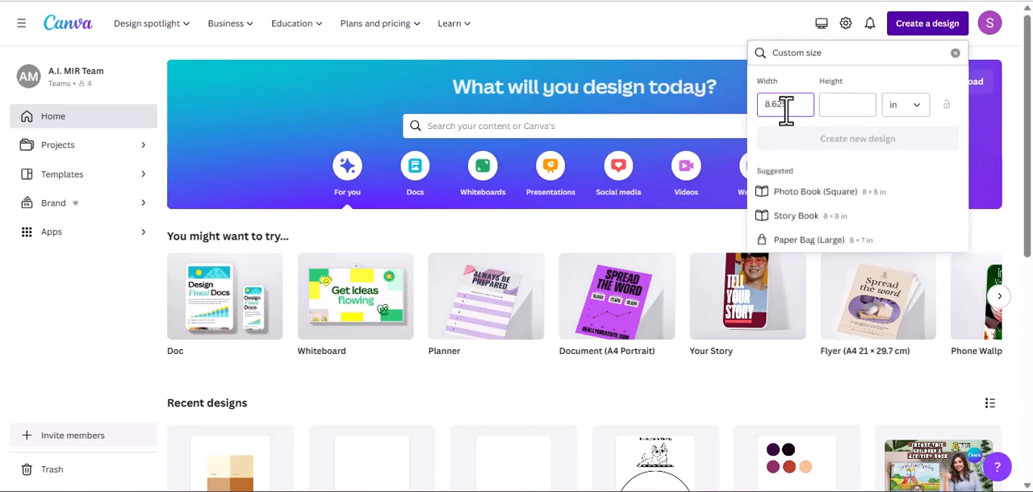
{"action": "left_click", "coordinate": [847, 104]}
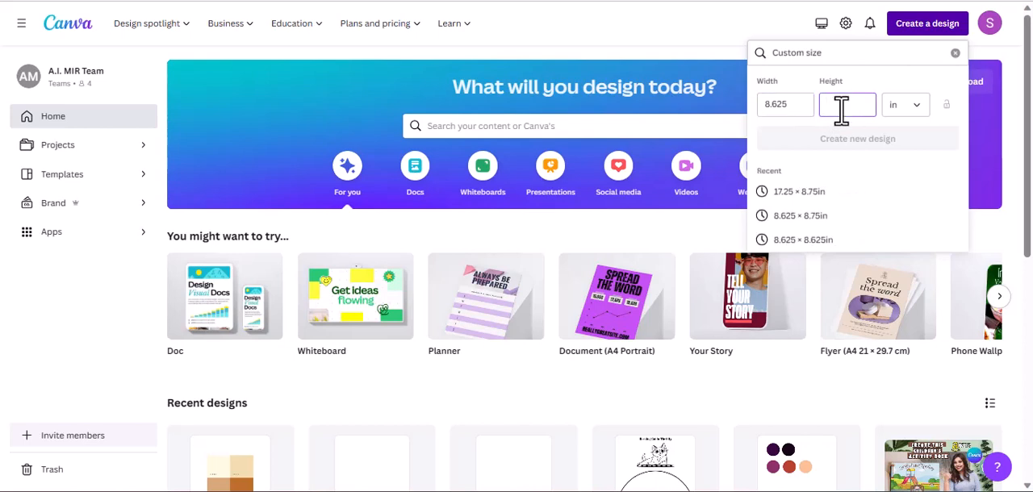
{"action": "left_click", "coordinate": [847, 104]}
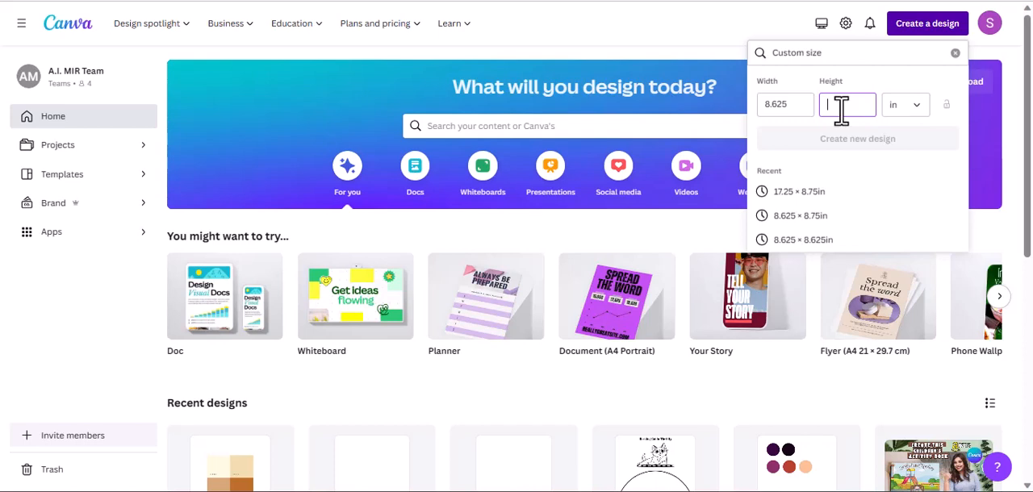
{"action": "type", "text": "8"}
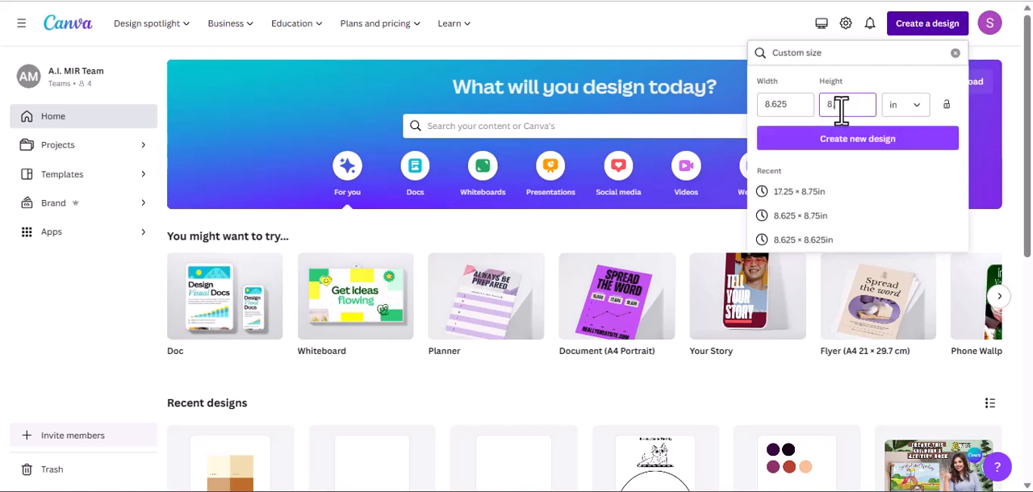
{"action": "type", "text": "8.75"}
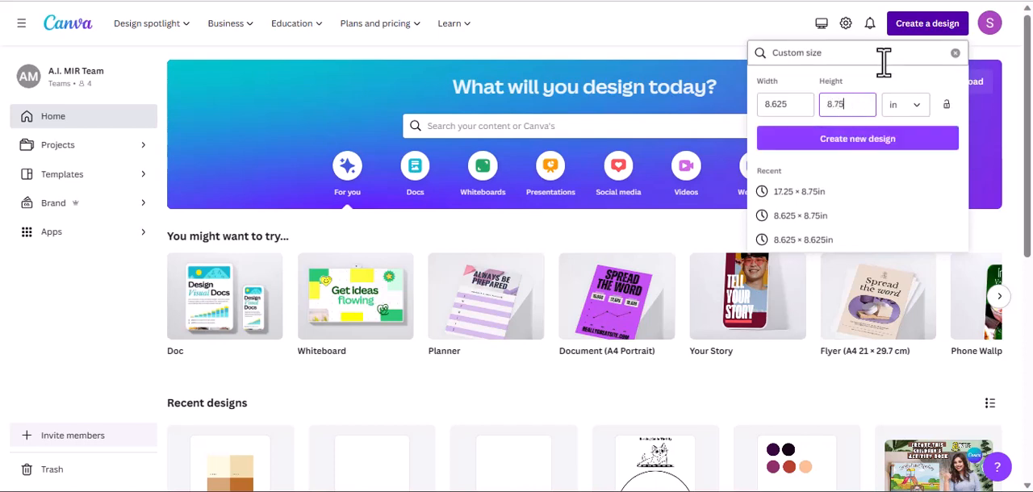
{"action": "left_click", "coordinate": [857, 138]}
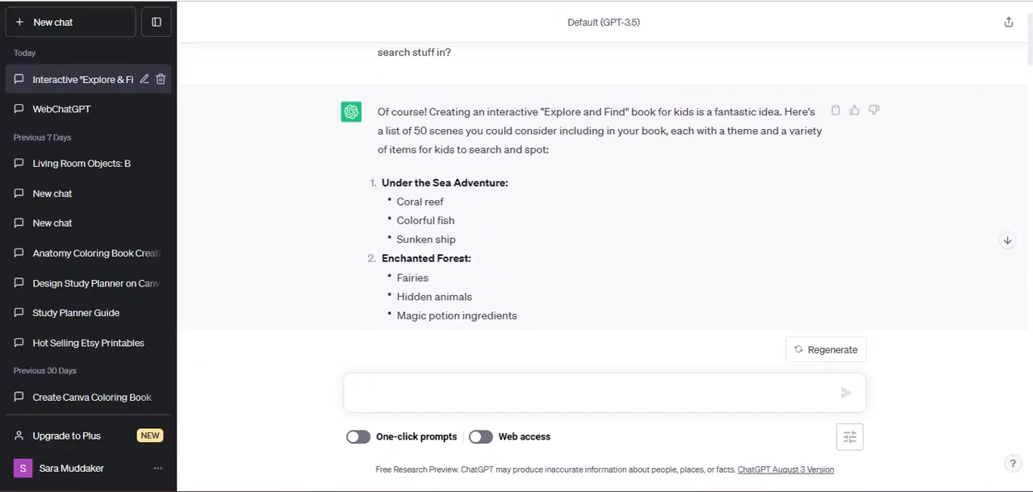
{"action": "scroll", "scroll_direction": "down", "scroll_amount": 3}
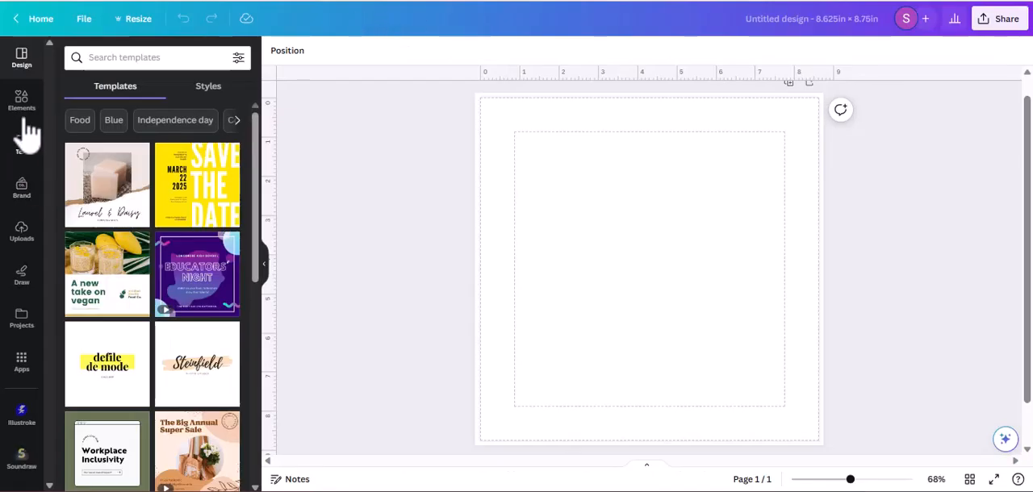
- Add an 'under the sea' background graphic and stretch it over the whole page
{"action": "left_click", "coordinate": [21, 101]}
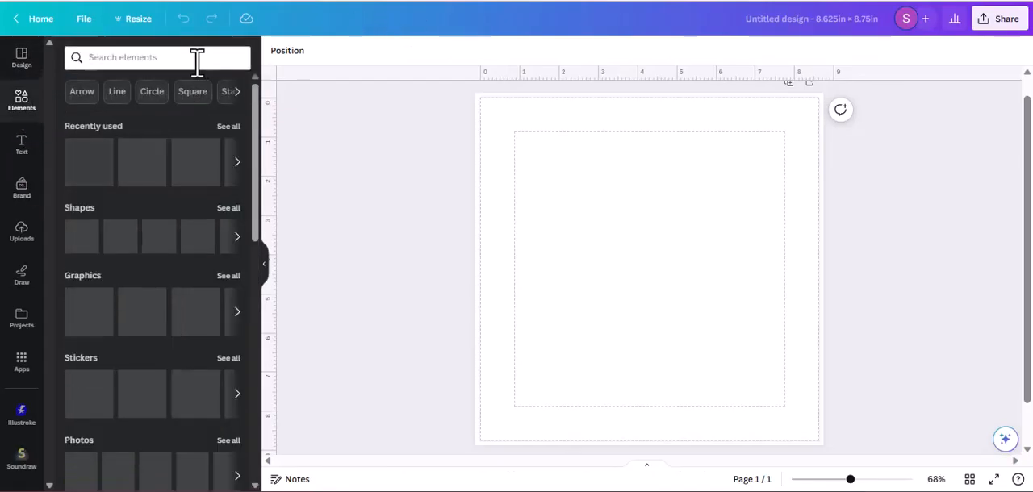
{"action": "left_click", "coordinate": [154, 57]}
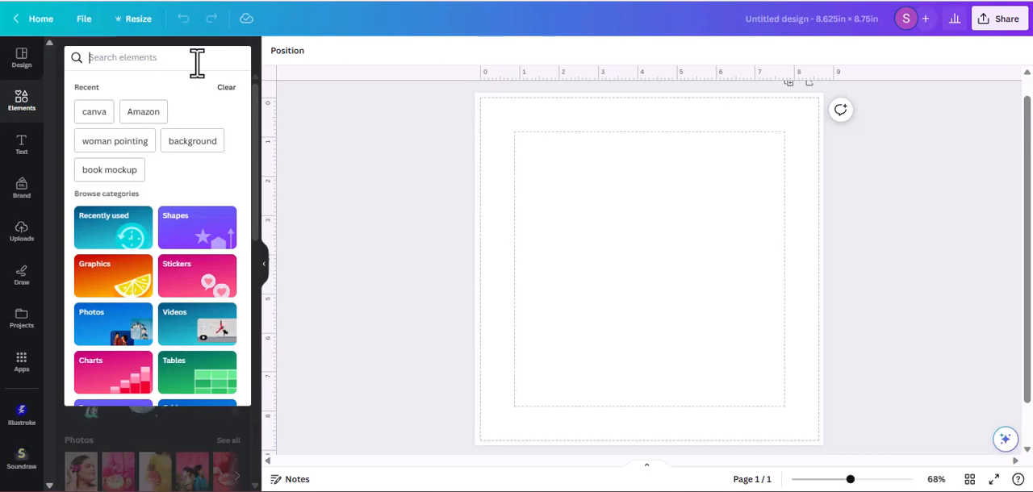
{"action": "type", "text": "s"}
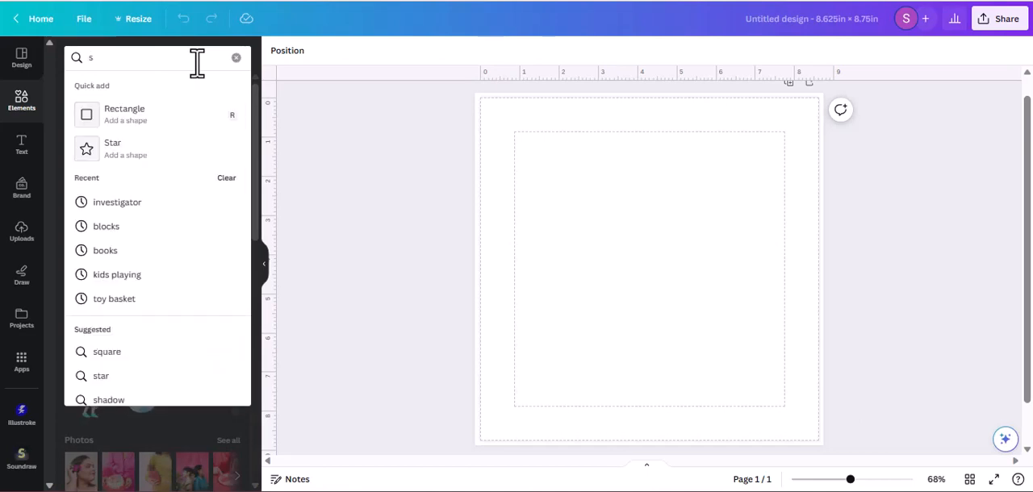
{"action": "type", "text": "under the sea"}
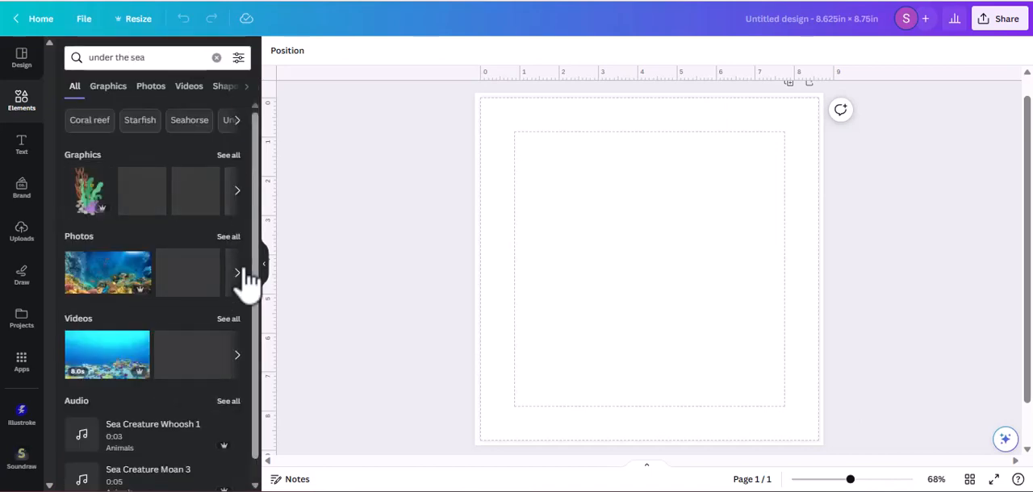
{"action": "left_click", "coordinate": [107, 86]}
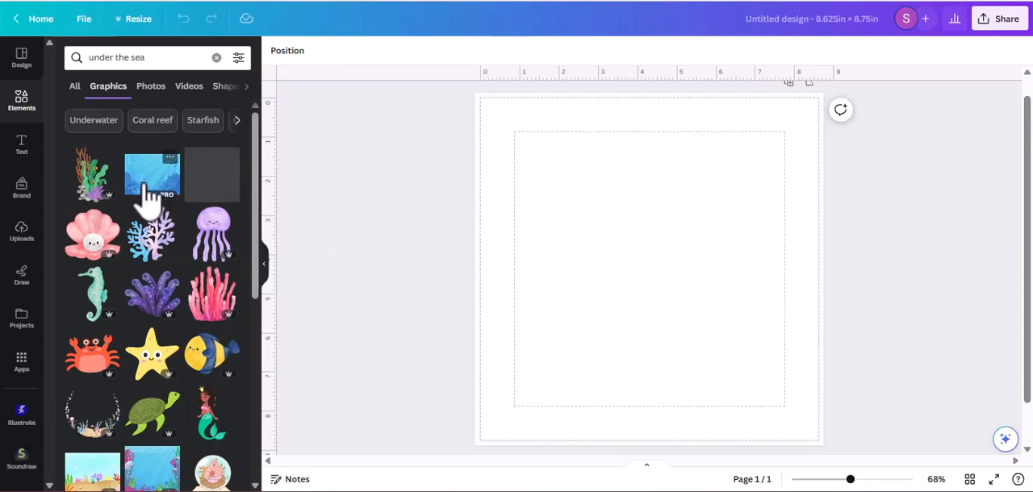
{"action": "mouse_move", "coordinate": [174, 202]}
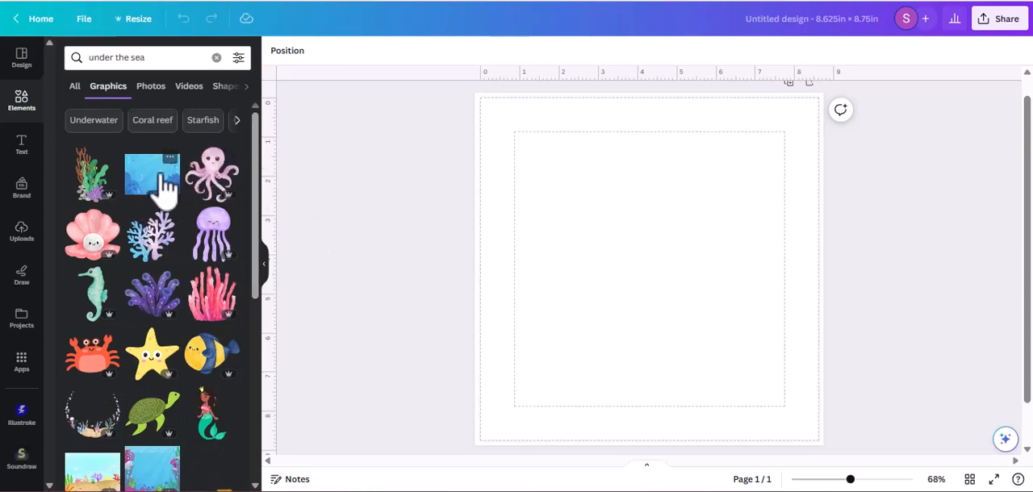
{"action": "left_click", "coordinate": [152, 174]}
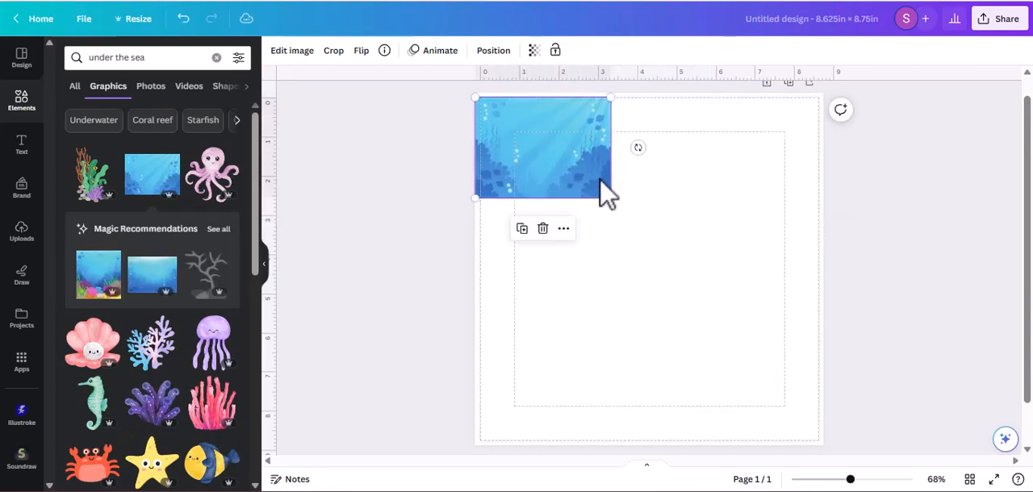
{"action": "left_click_drag", "start_coordinate": [609, 198], "coordinate": [940, 442]}
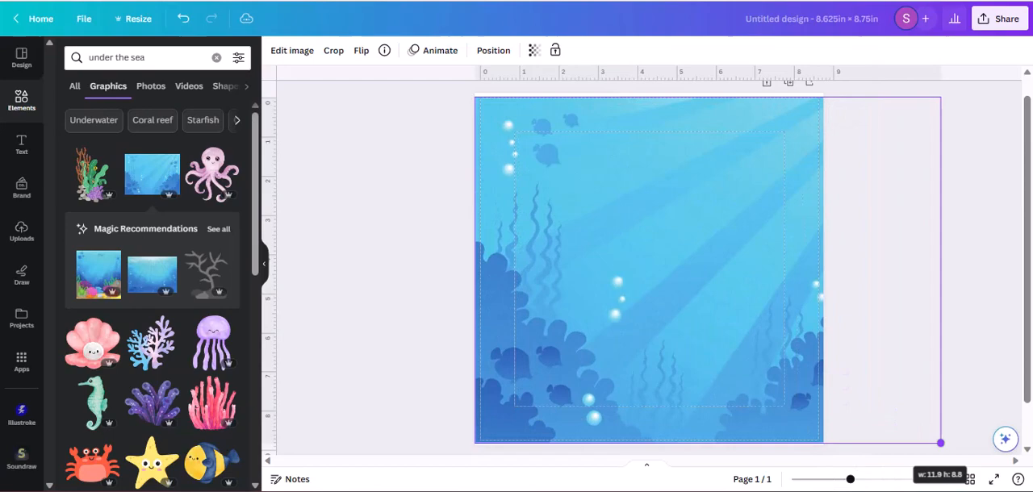
{"action": "left_click", "coordinate": [646, 270]}
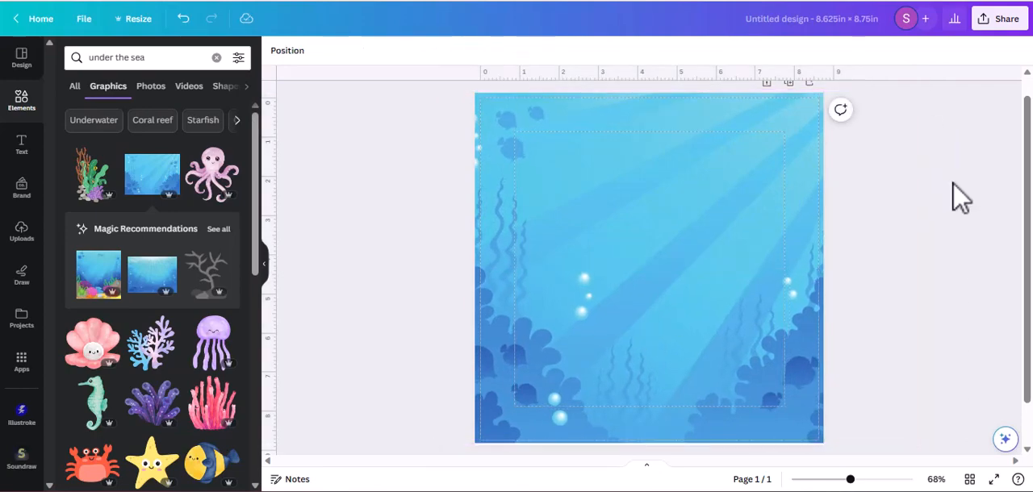
{"action": "mouse_move", "coordinate": [383, 242]}
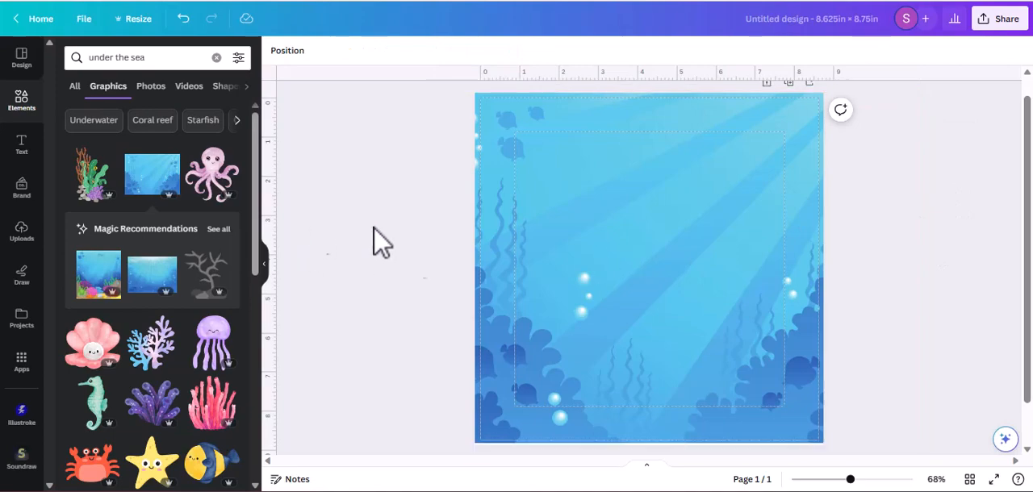
{"action": "mouse_move", "coordinate": [290, 242]}
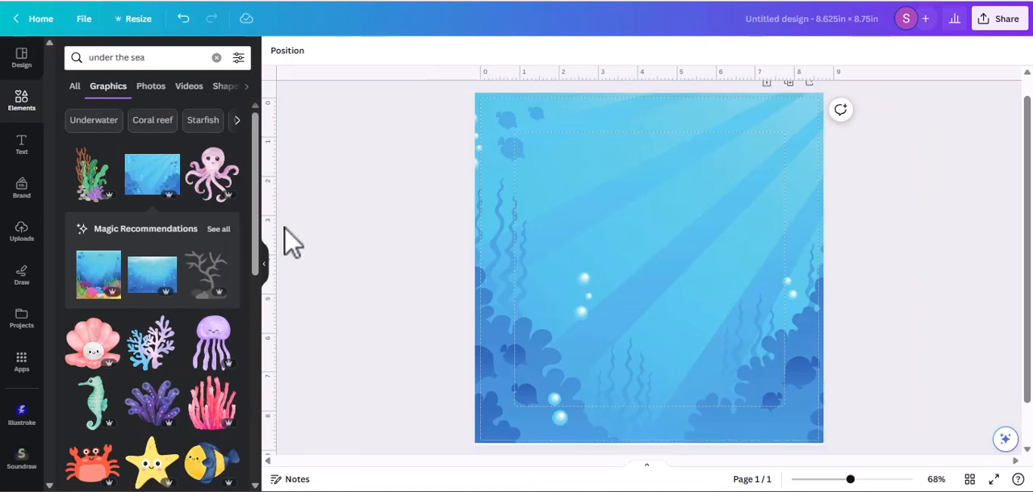
- Add a green turtle, a jellyfish and a tiny hidden seahorse to the underwater scene
{"action": "scroll", "scroll_direction": "down", "scroll_amount": 3}
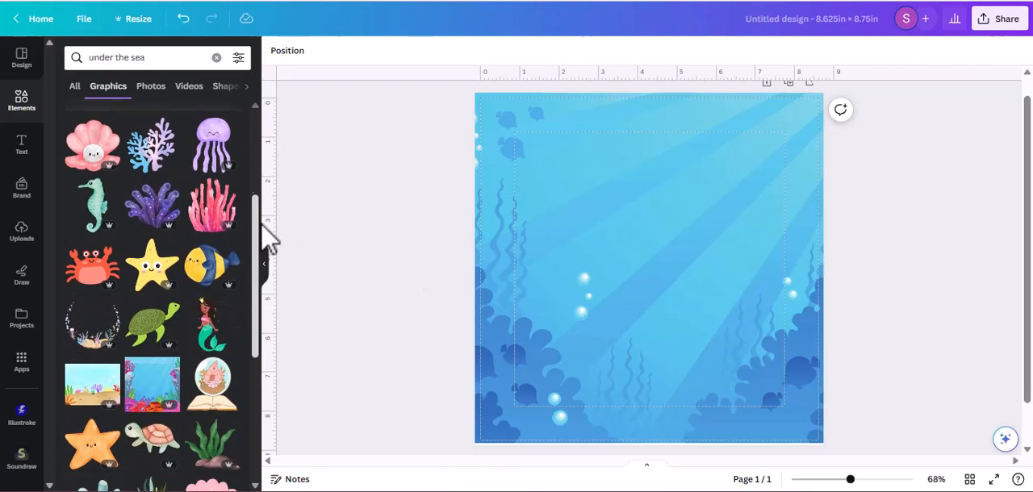
{"action": "scroll", "scroll_direction": "down", "scroll_amount": 3}
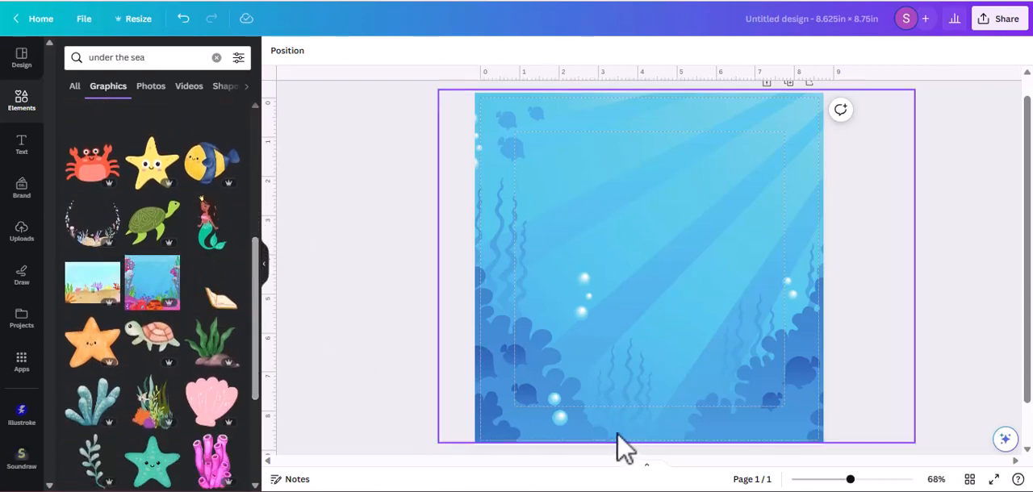
{"action": "left_click", "coordinate": [152, 222]}
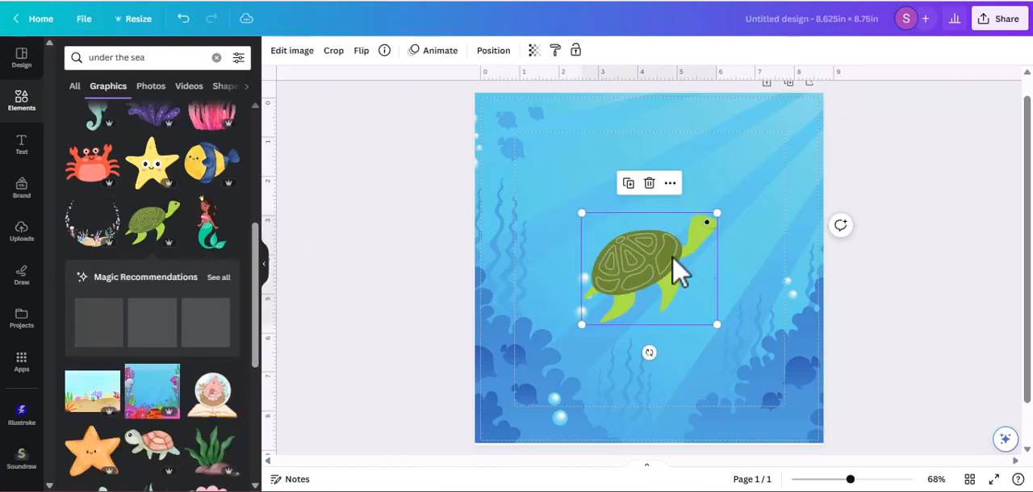
{"action": "left_click_drag", "start_coordinate": [717, 324], "coordinate": [613, 325]}
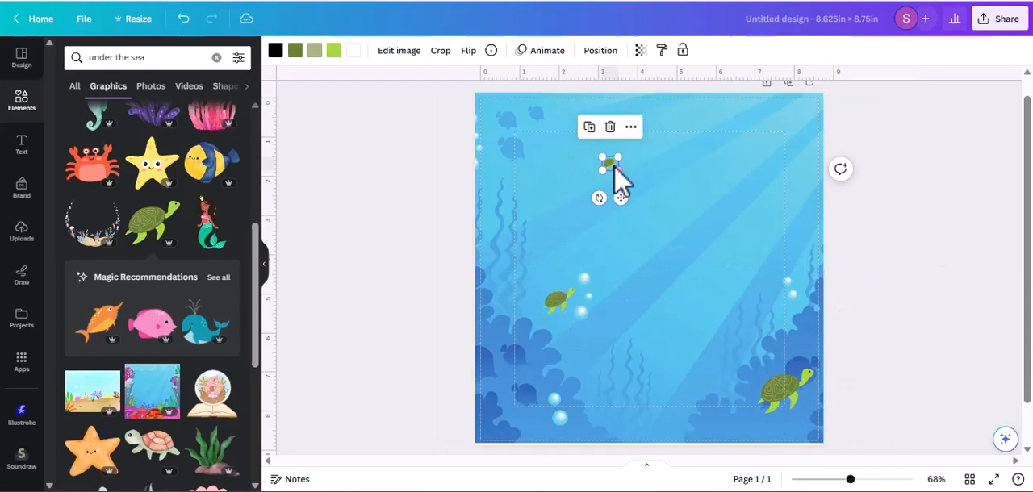
{"action": "left_click", "coordinate": [640, 50]}
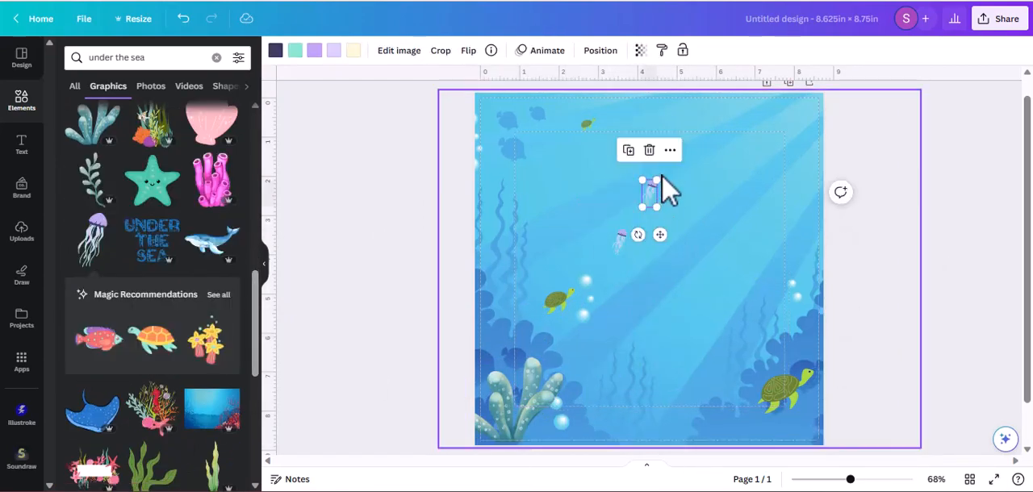
{"action": "left_click_drag", "start_coordinate": [646, 181], "coordinate": [666, 250]}
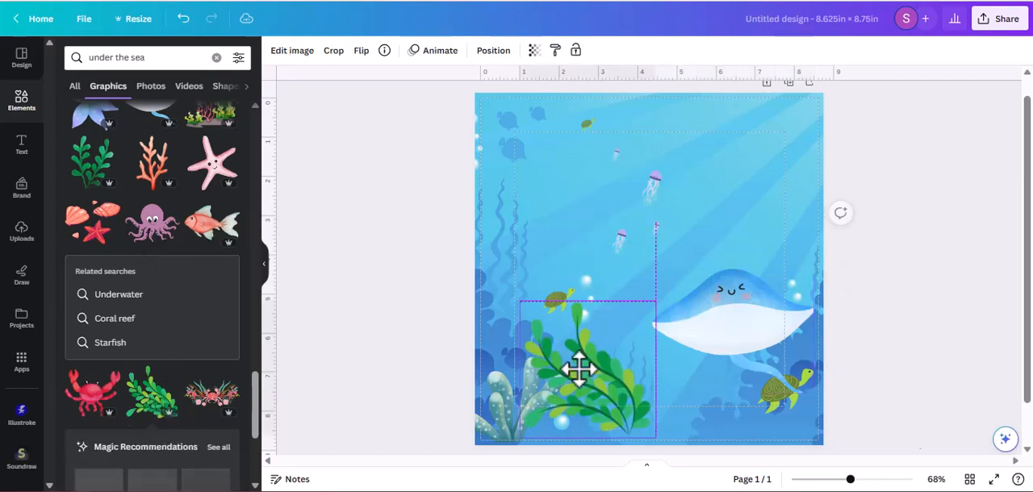
{"action": "left_click", "coordinate": [581, 371]}
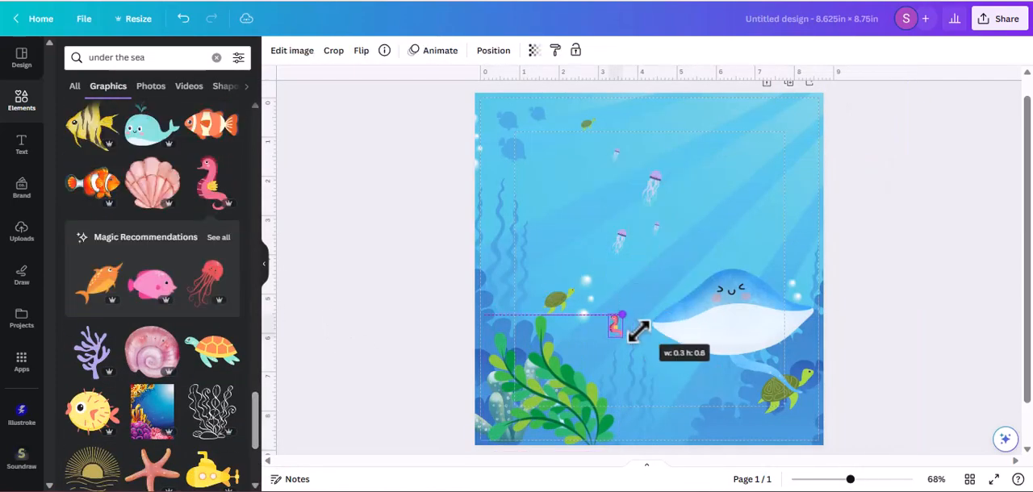
{"action": "left_click_drag", "start_coordinate": [615, 325], "coordinate": [739, 254]}
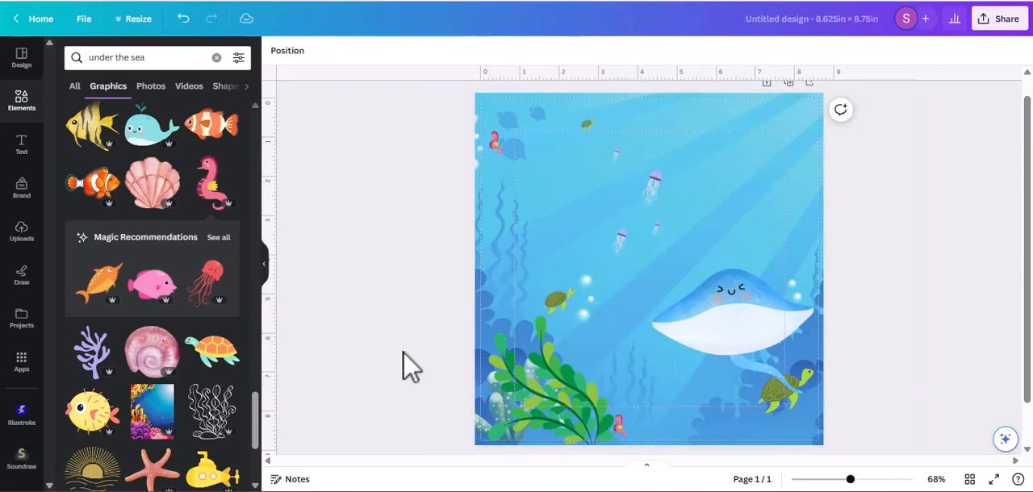
{"action": "scroll", "scroll_direction": "down", "scroll_amount": 3}
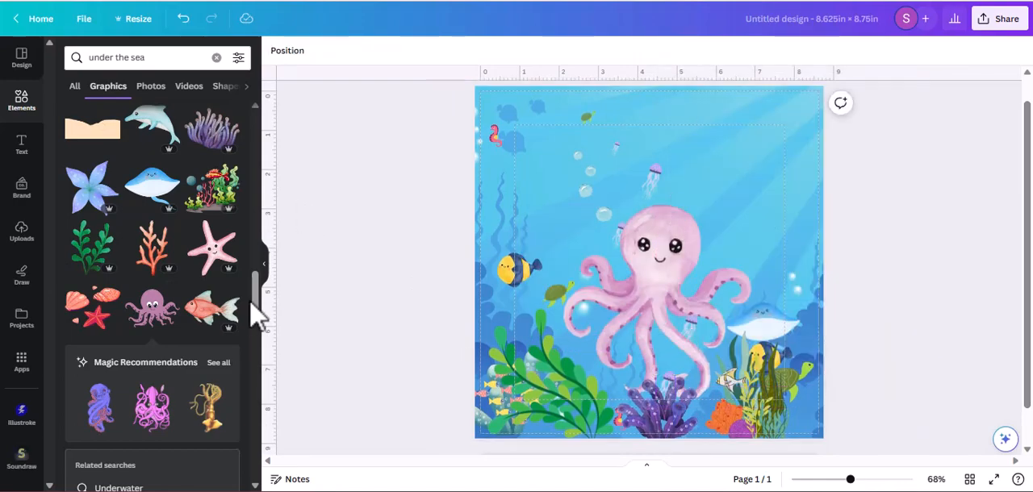
{"action": "scroll", "scroll_direction": "down", "scroll_amount": 3}
{"action": "type", "text": "Mermaid"}
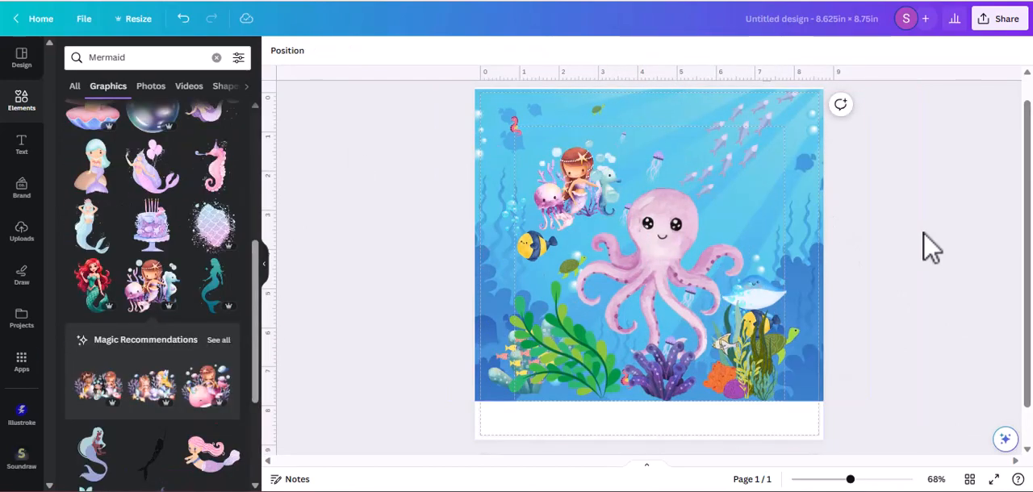
- Add the caption 'Find the following sea creatures' in a handwriting font
{"action": "left_click", "coordinate": [21, 146]}
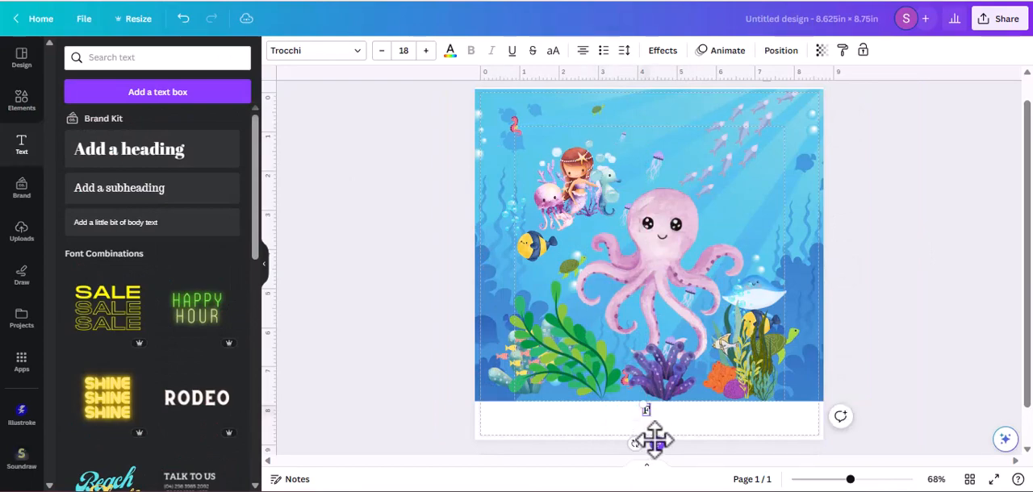
{"action": "type", "text": "Find the following sea creatures"}
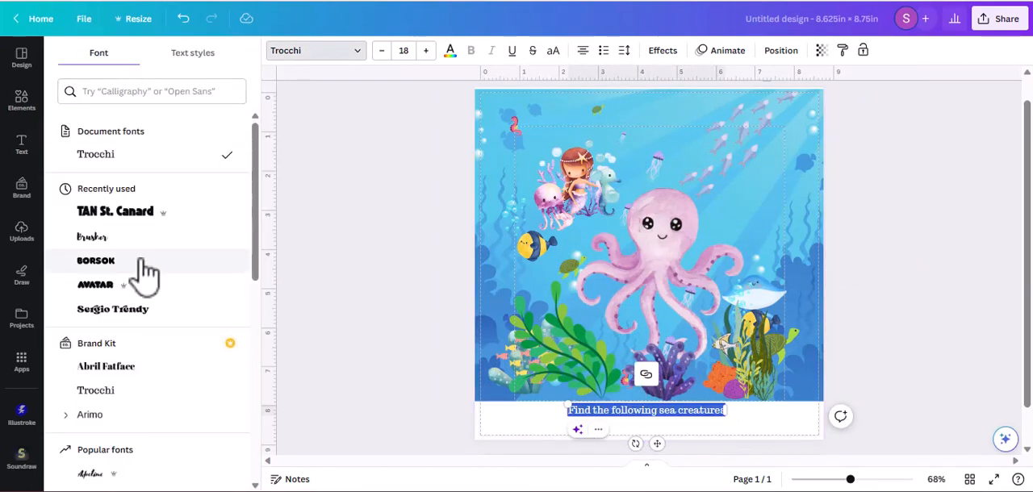
{"action": "type", "text": "handwriting"}
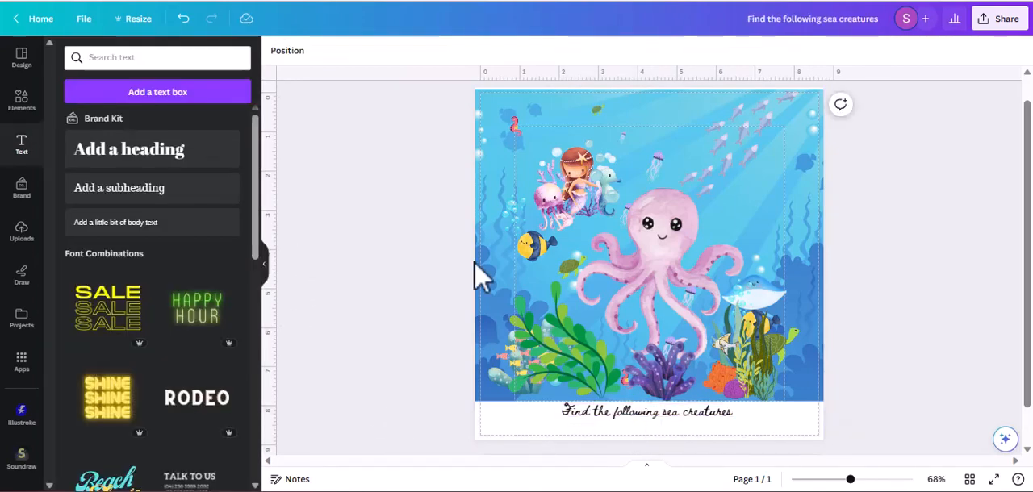
{"action": "left_click", "coordinate": [646, 242]}
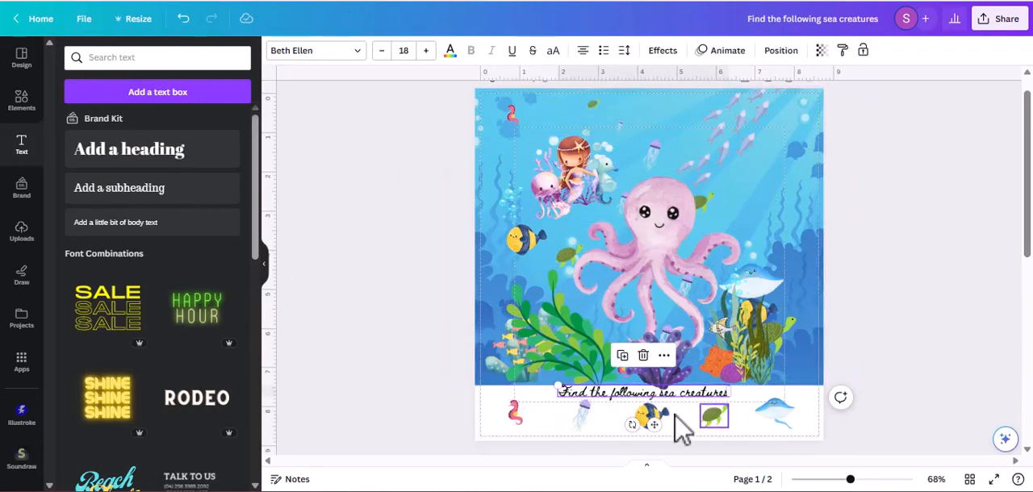
{"action": "scroll", "scroll_direction": "down", "scroll_amount": 3}
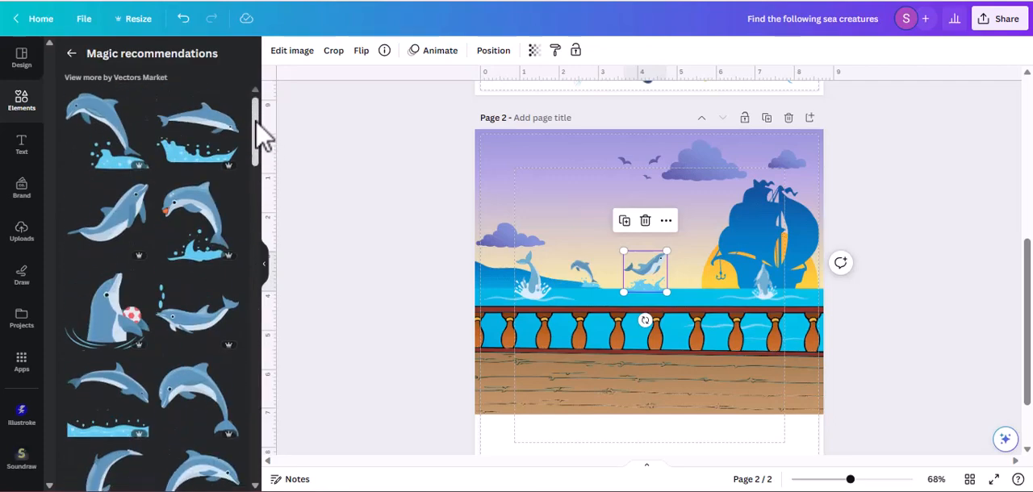
- Add a life jacket from the 'life boat' results and search 'ship crew' for sailors
{"action": "scroll", "scroll_direction": "down", "scroll_amount": 3}
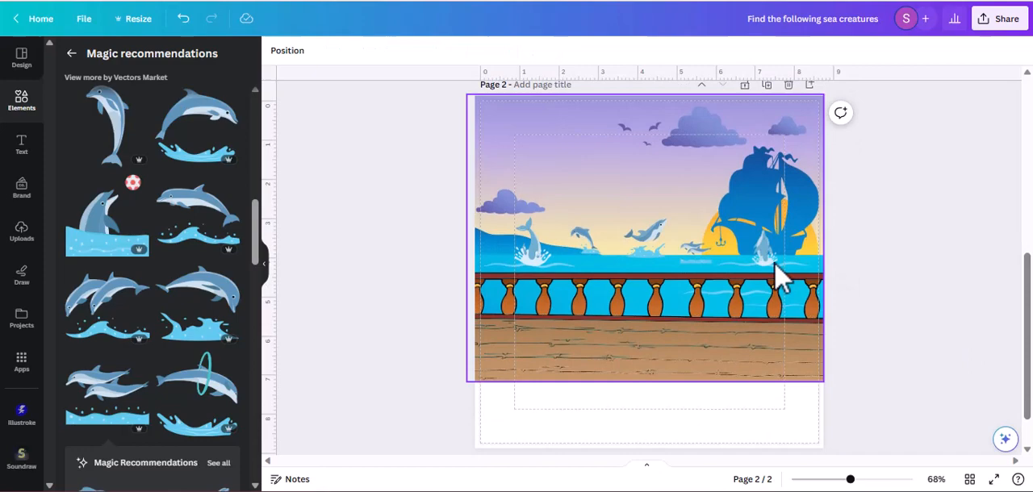
{"action": "type", "text": "life boat"}
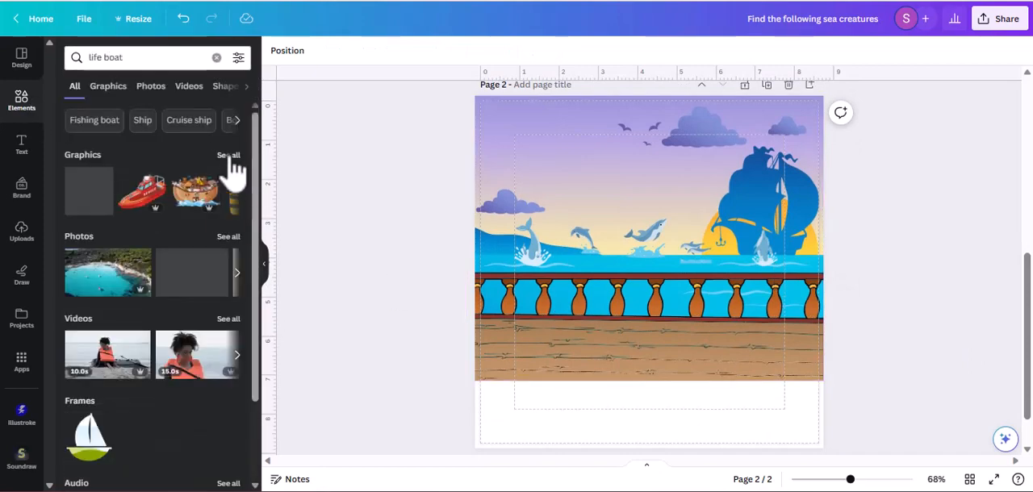
{"action": "left_click", "coordinate": [229, 154]}
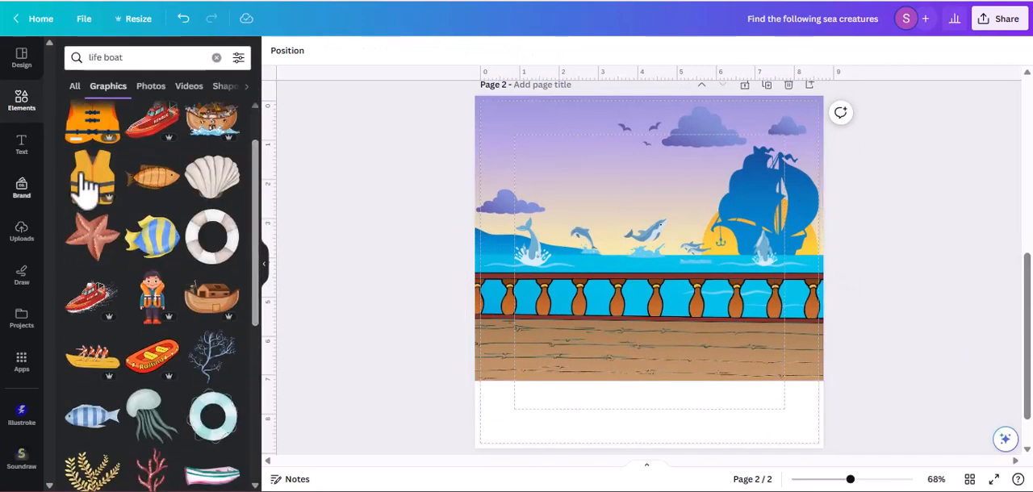
{"action": "left_click", "coordinate": [212, 236]}
{"action": "type", "text": "cargo"}
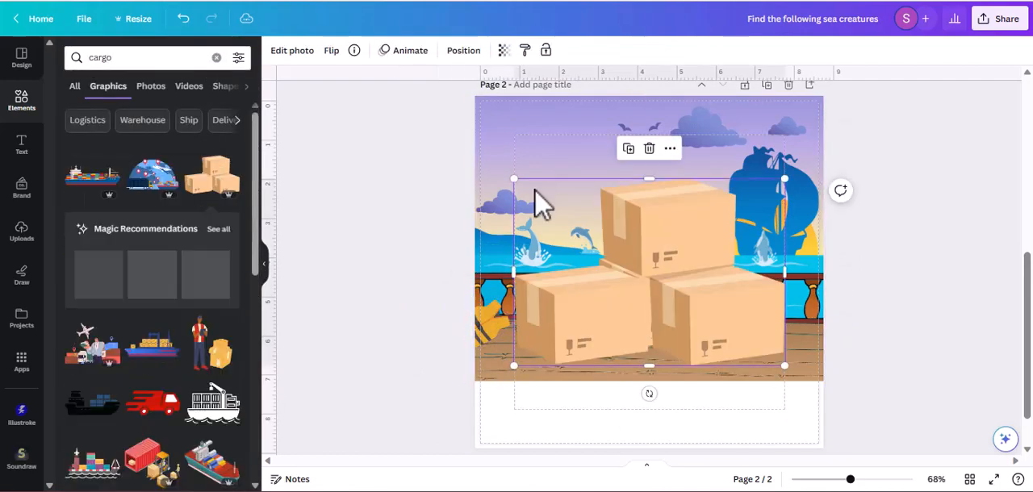
{"action": "type", "text": "ship crew"}
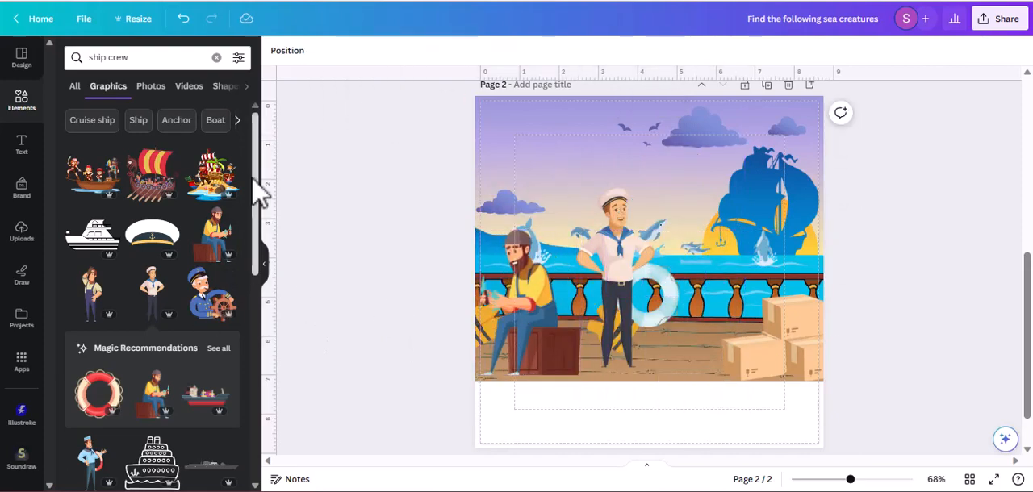
{"action": "scroll", "scroll_direction": "down", "scroll_amount": 3}
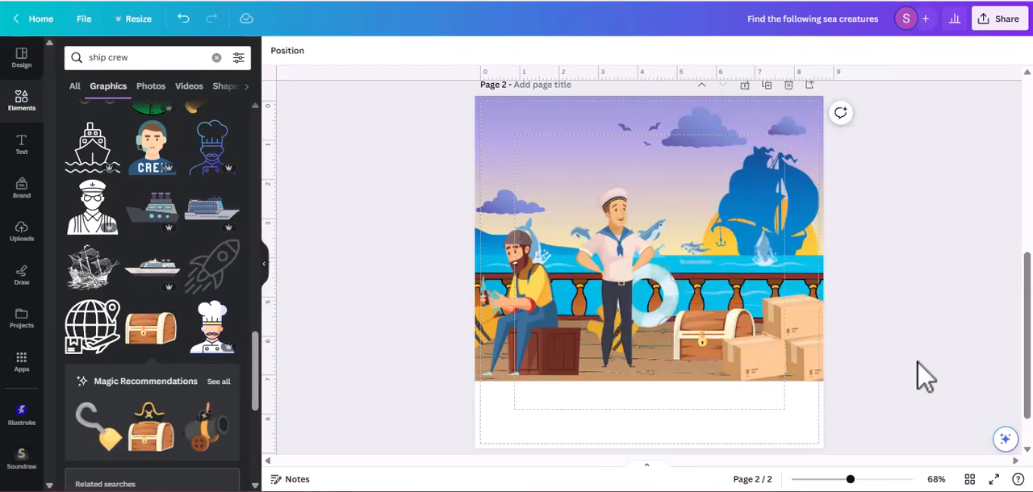
- Add a larger 'How many dolphins can you spot?' question with answer choices 8, 3, 6
{"action": "left_click", "coordinate": [21, 145]}
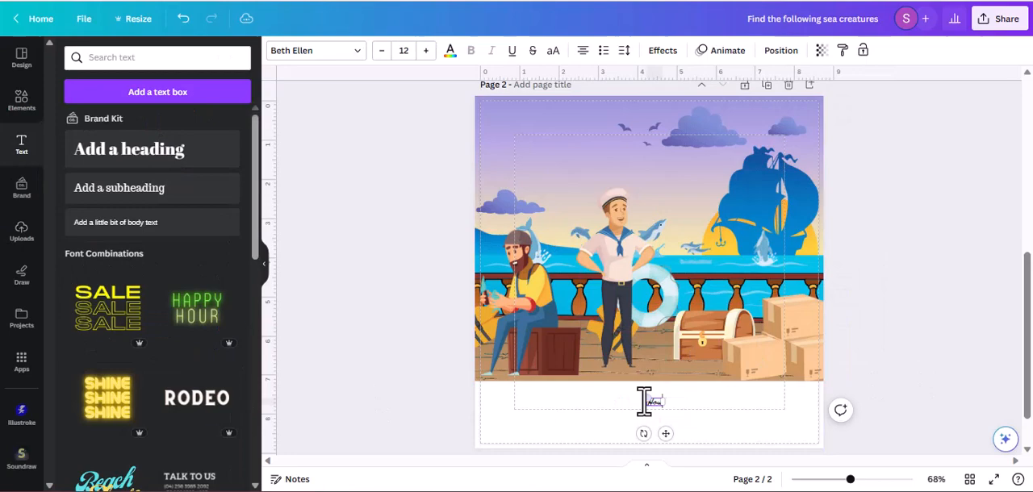
{"action": "type", "text": "How many dolphins can you spot?"}
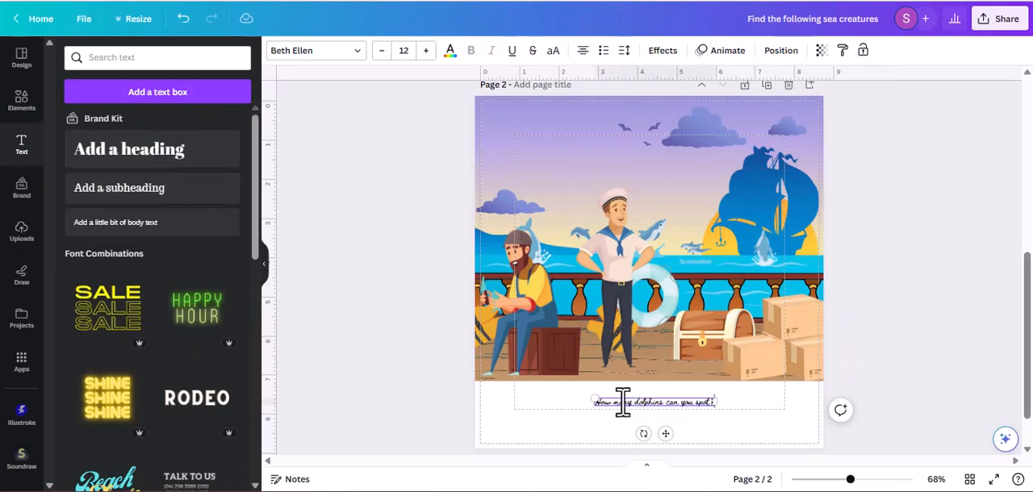
{"action": "left_click", "coordinate": [404, 50]}
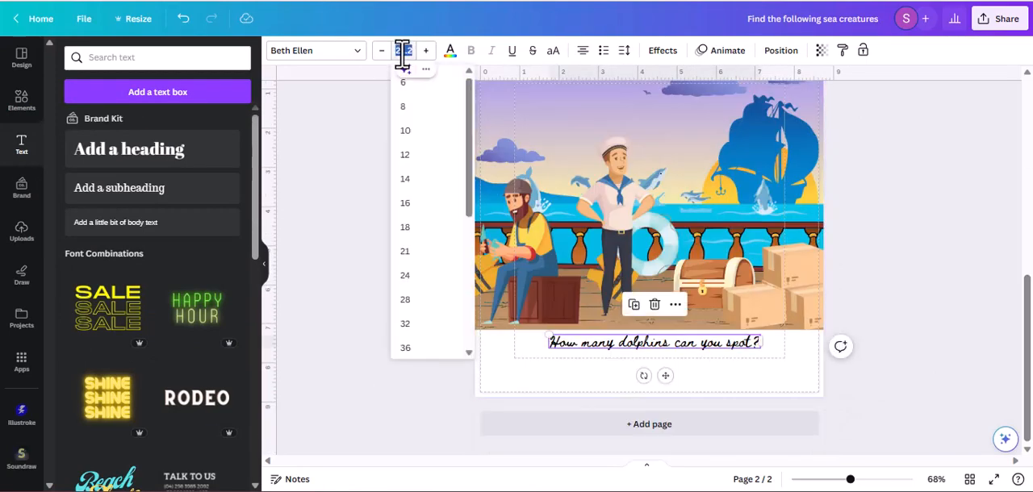
{"action": "left_click", "coordinate": [405, 227]}
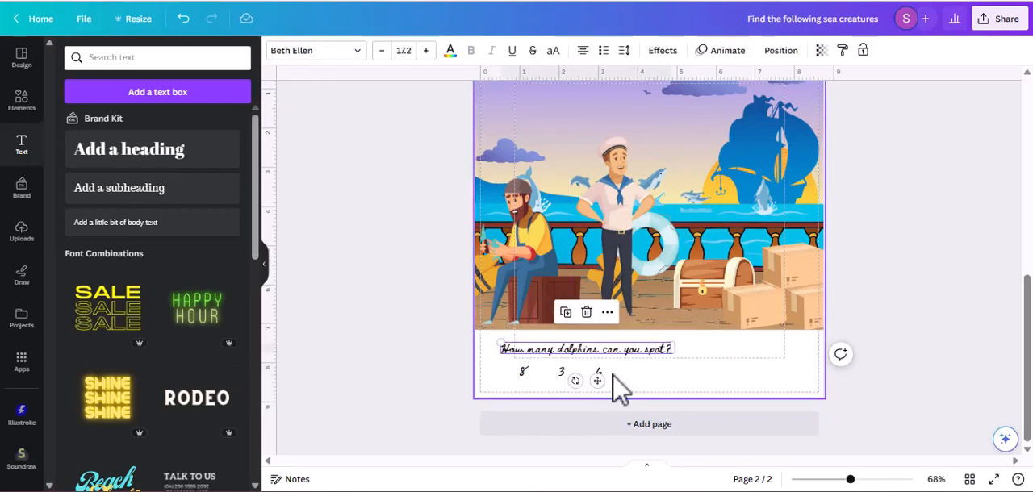
{"action": "left_click", "coordinate": [416, 335]}
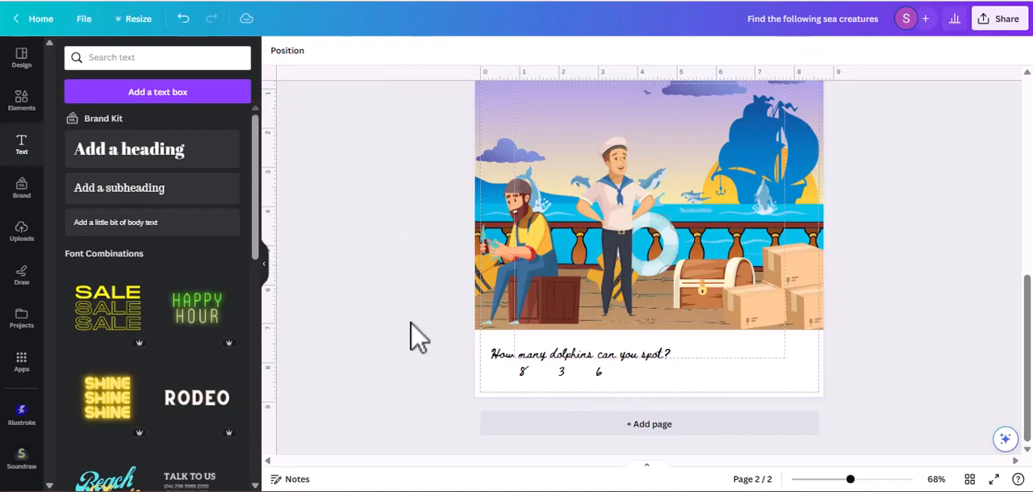
{"action": "left_click", "coordinate": [581, 354]}
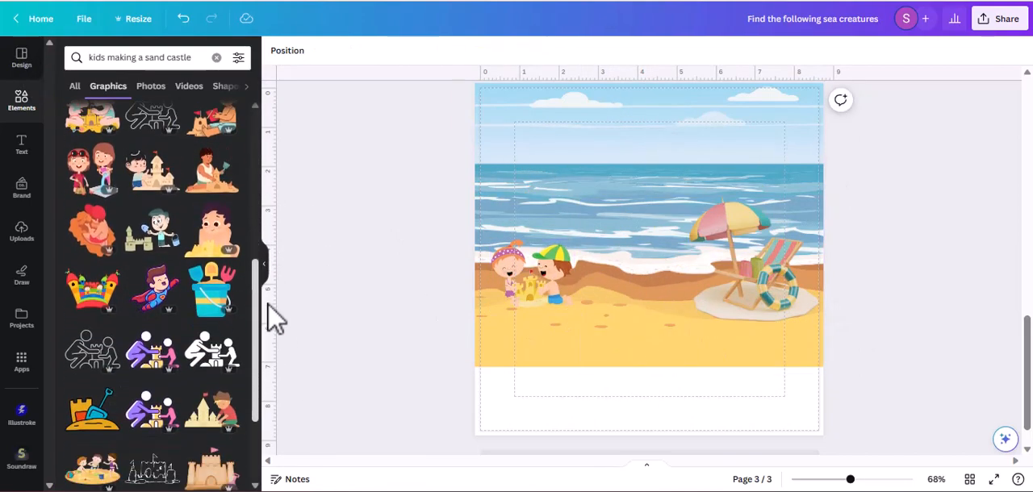
- Add a mermaid on a rock, hide a crab by the beach chair, and add surfers and swimmers
{"action": "type", "text": "mermaid on the rock"}
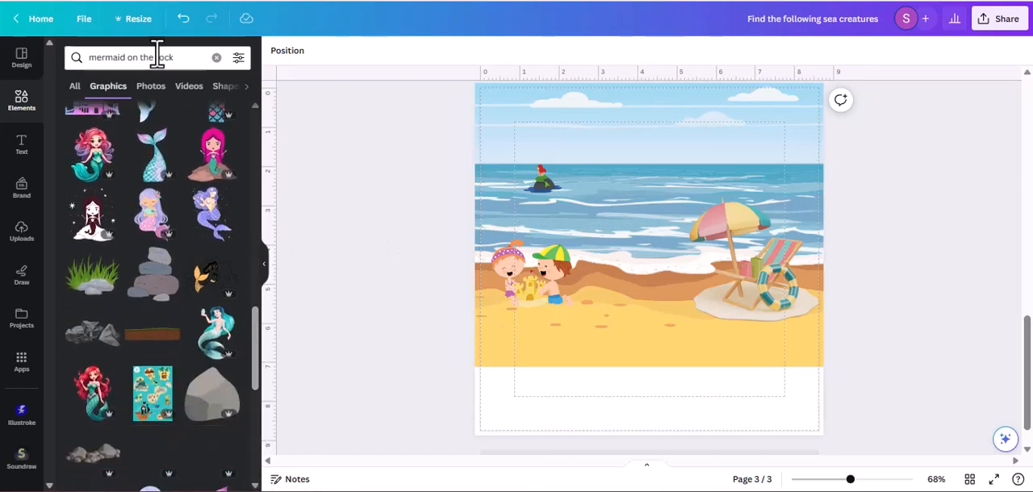
{"action": "type", "text": "hiding crab"}
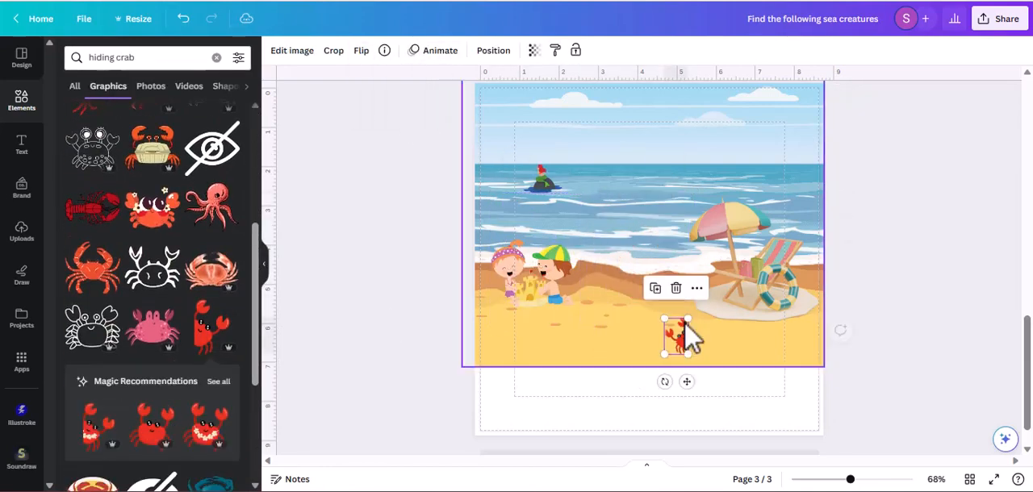
{"action": "left_click_drag", "start_coordinate": [678, 335], "coordinate": [815, 287]}
{"action": "type", "text": "shark"}
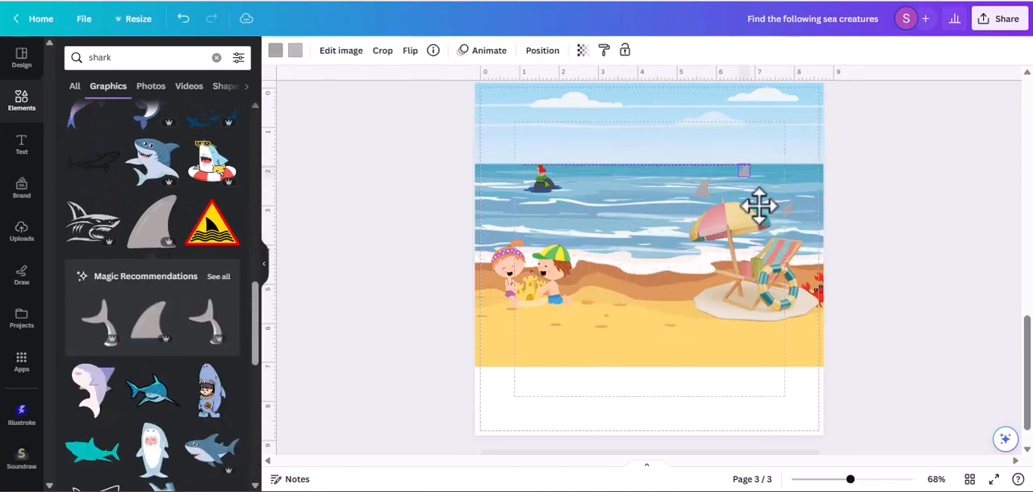
{"action": "type", "text": "surfing"}
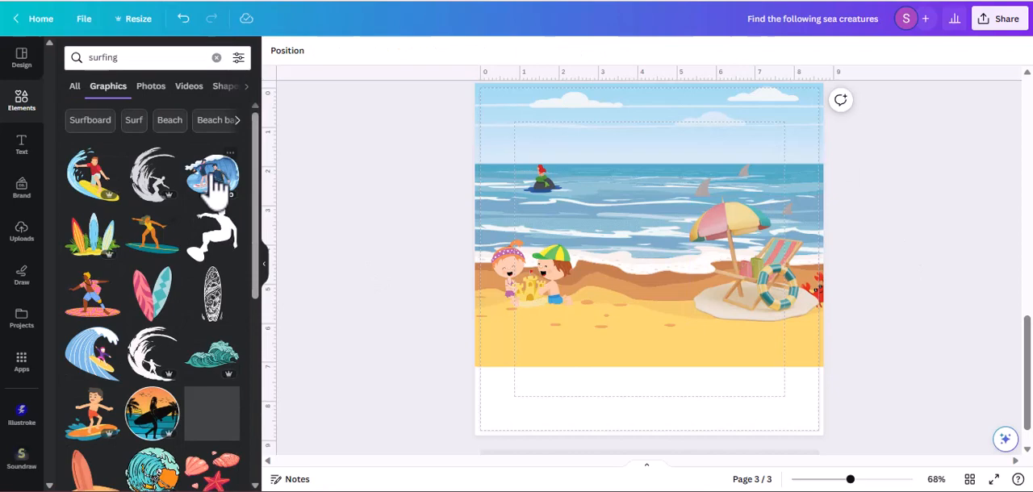
{"action": "left_click", "coordinate": [211, 174]}
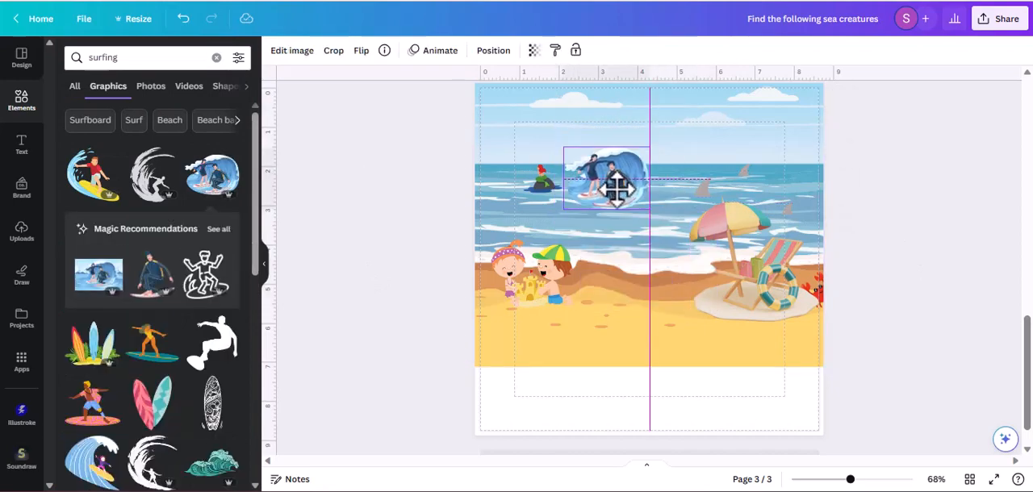
{"action": "type", "text": "swimming"}
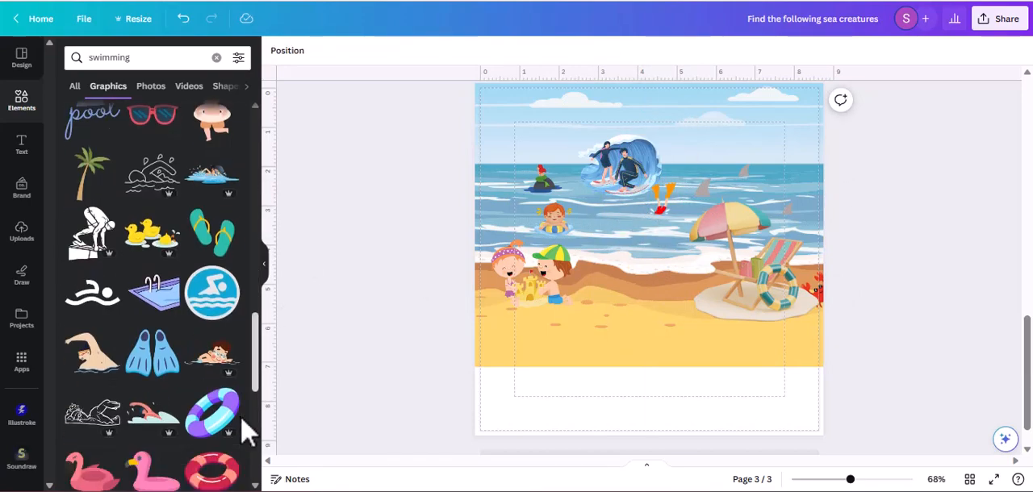
{"action": "left_click", "coordinate": [617, 226]}
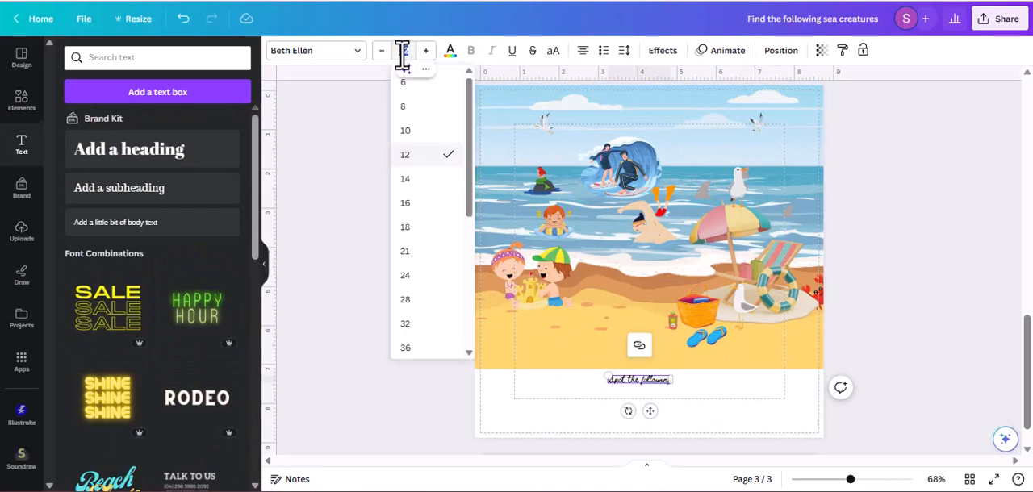
- Enlarge the 'Spot the following' heading and add a seagull graphic
{"action": "left_click", "coordinate": [545, 129]}
{"action": "type", "text": "4 Seagull"}
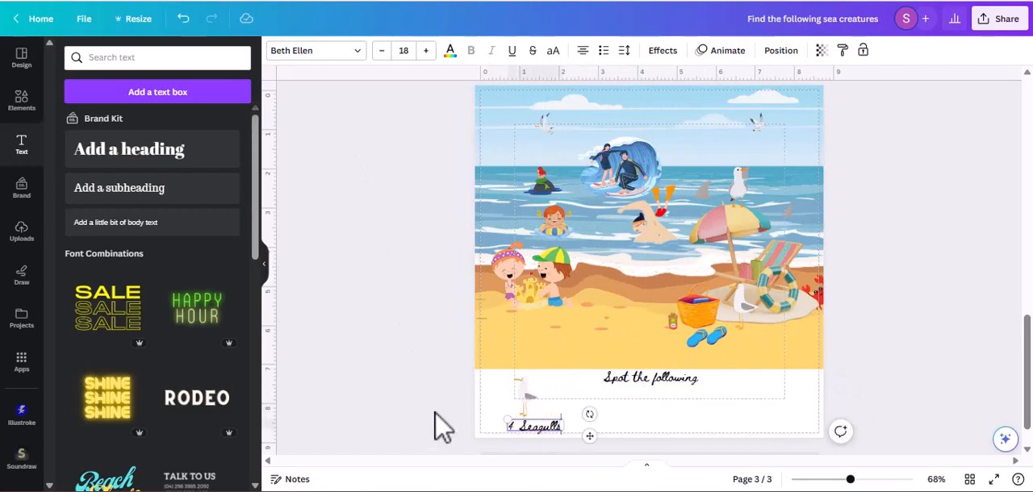
{"action": "type", "text": "sea gull"}
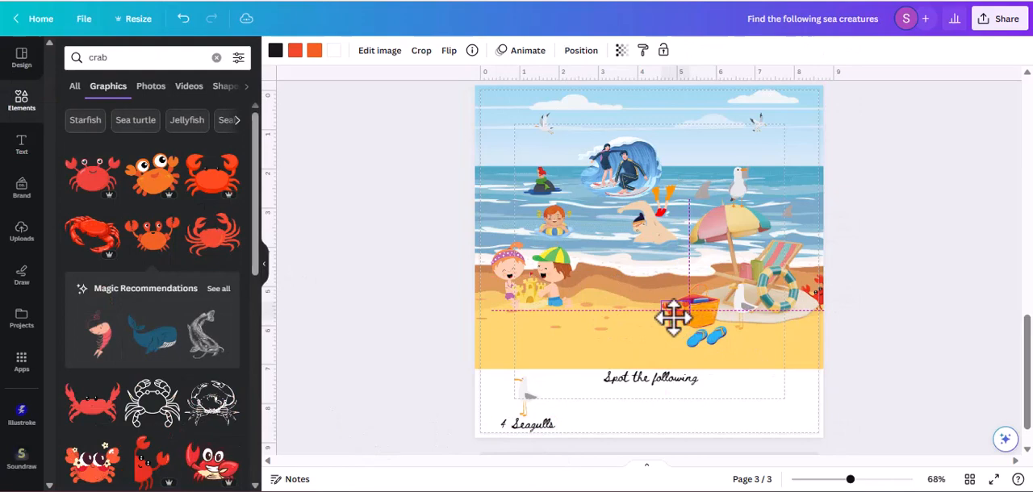
{"action": "left_click", "coordinate": [674, 307]}
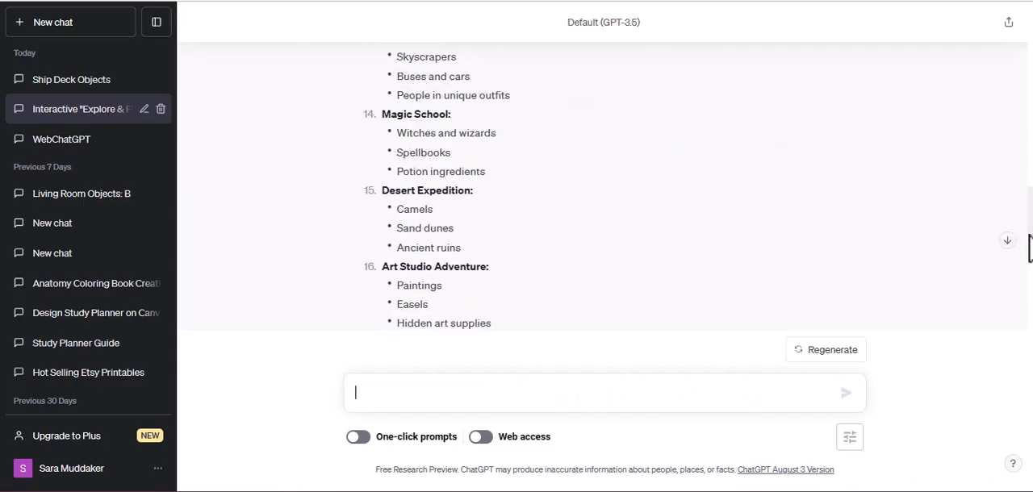
- Scroll back up through ChatGPT's list of scene ideas
{"action": "scroll", "scroll_direction": "up", "scroll_amount": 3}
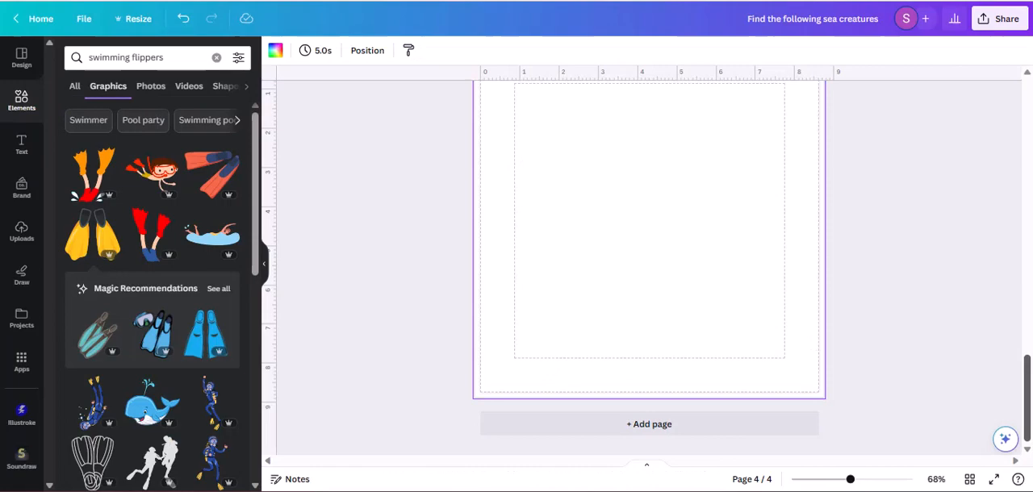
- Search for and add forest, hiding tiger, bushes, forest animal and owl graphics to page 4
{"action": "type", "text": "forest"}
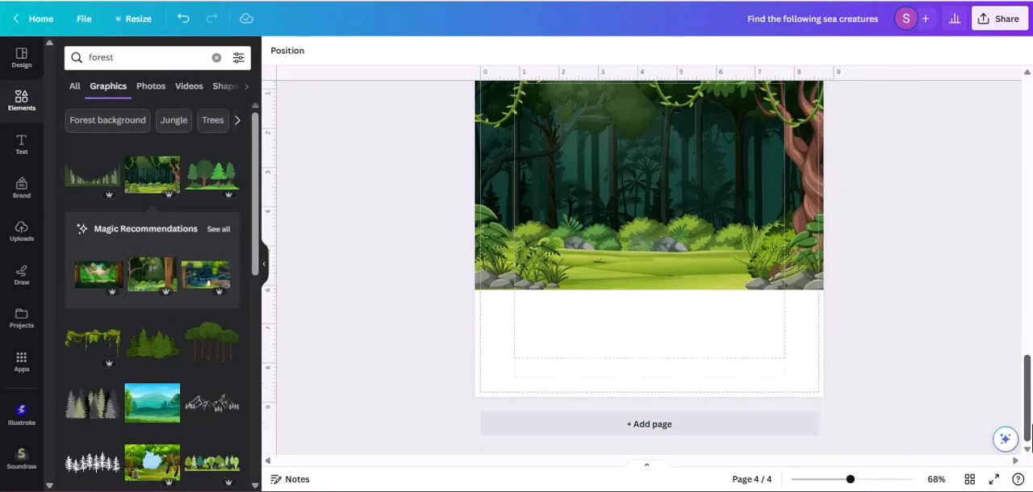
{"action": "type", "text": "hiding tiger"}
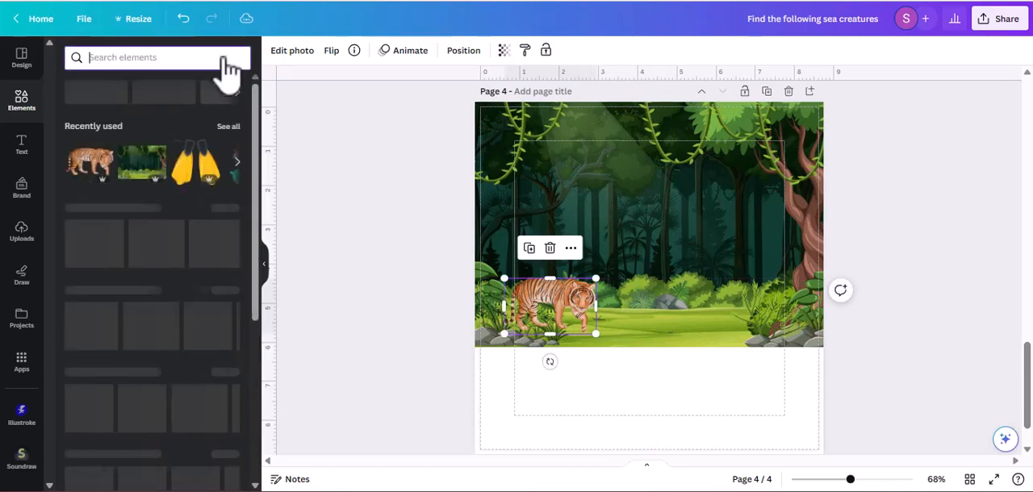
{"action": "type", "text": "bushes"}
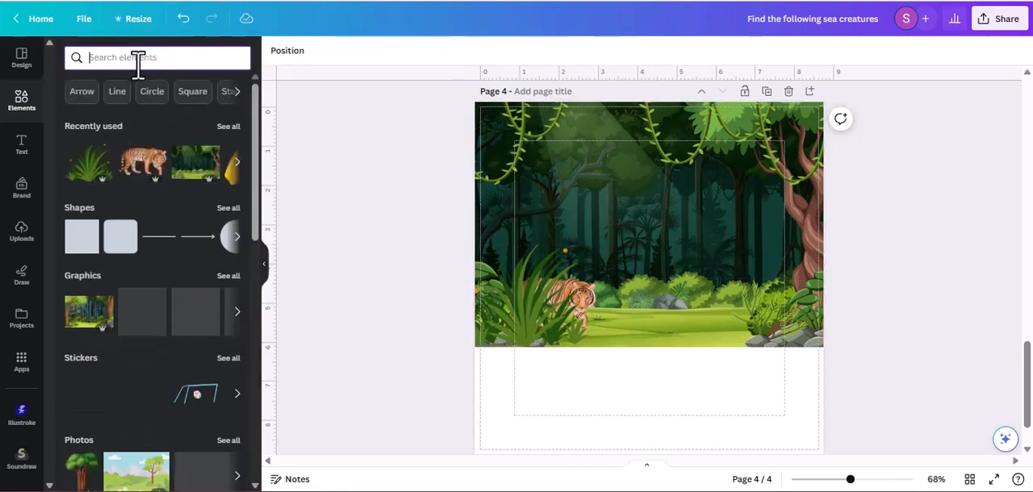
{"action": "type", "text": "forest animals"}
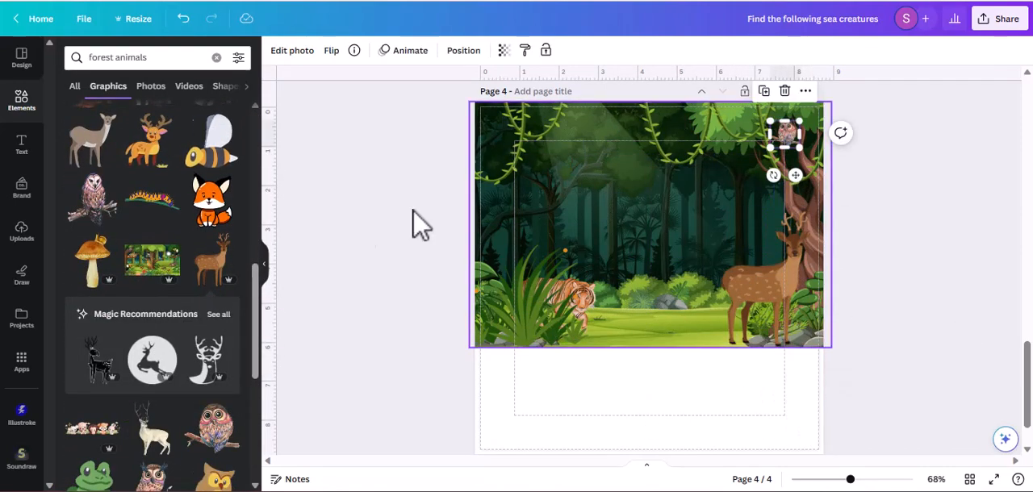
{"action": "type", "text": "owl"}
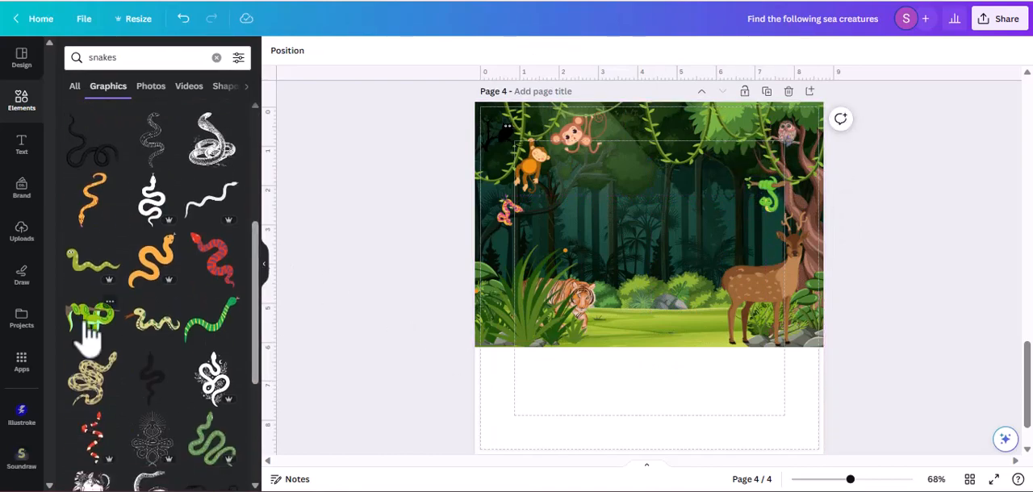
- Add a coiled green snake graphic and change one of its colours
{"action": "left_click", "coordinate": [91, 315]}
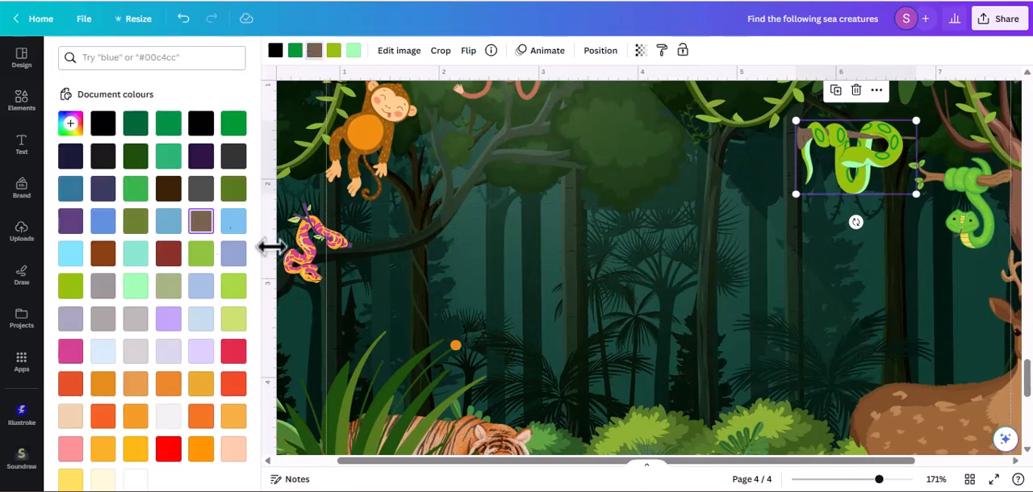
{"action": "left_click", "coordinate": [296, 50]}
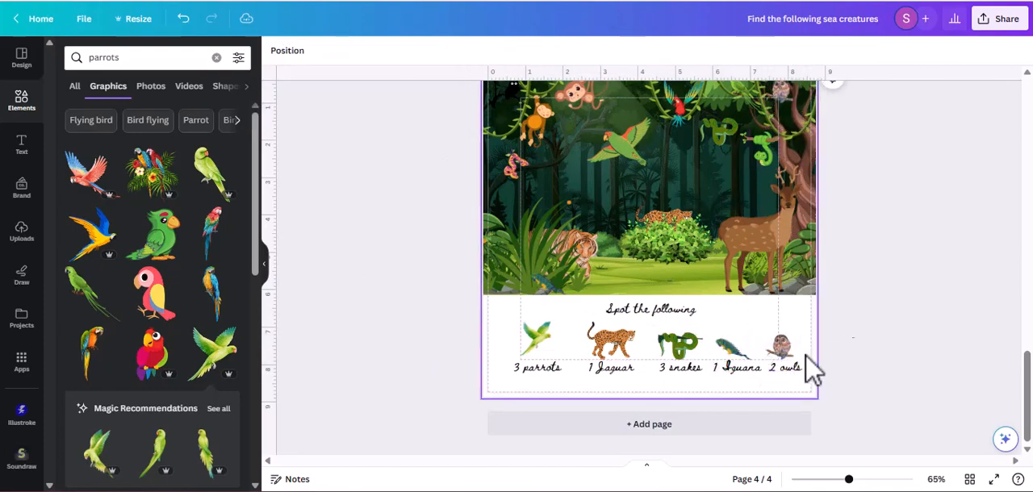
- Finish the spot-the-animals list and scroll through all four book pages
{"action": "left_click", "coordinate": [610, 347]}
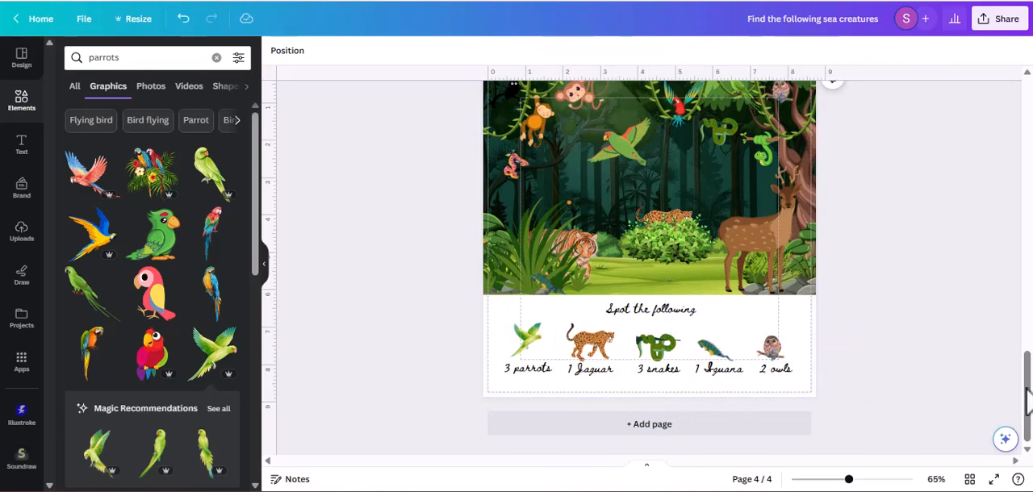
{"action": "scroll", "scroll_direction": "down", "scroll_amount": 3}
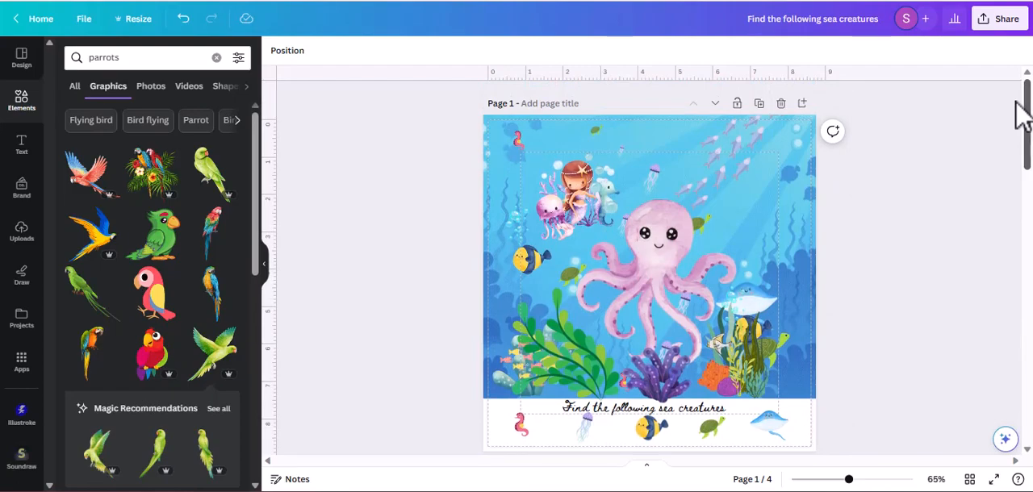
{"action": "scroll", "scroll_direction": "down", "scroll_amount": 3}
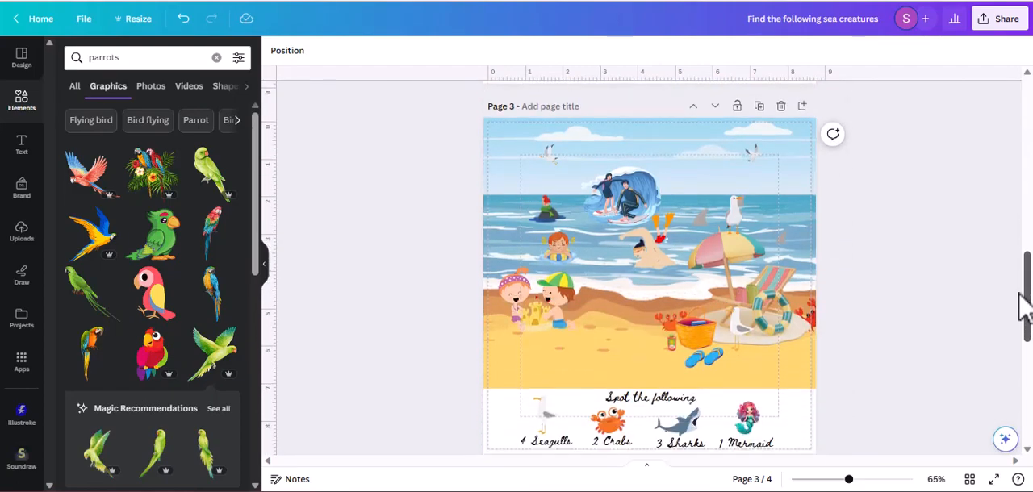
{"action": "scroll", "scroll_direction": "down", "scroll_amount": 3}
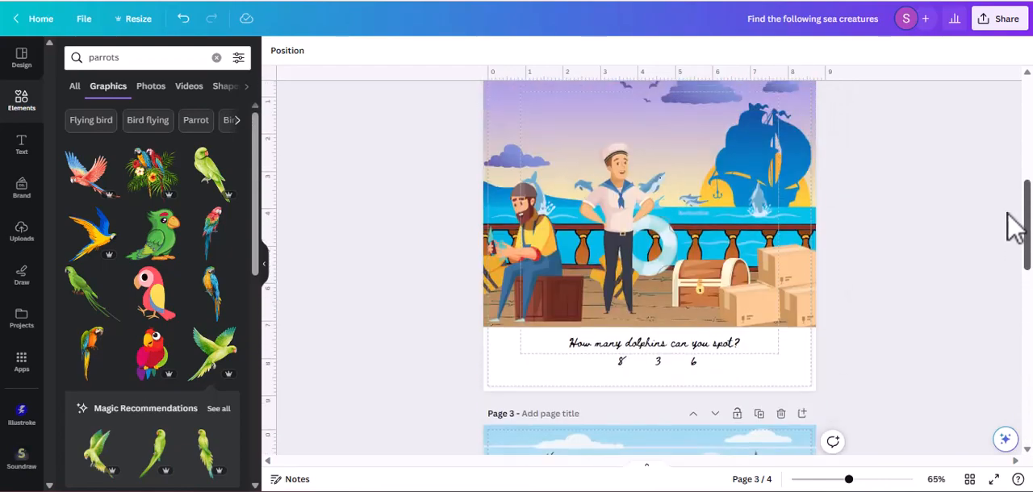
{"action": "scroll", "scroll_direction": "down", "scroll_amount": 3}
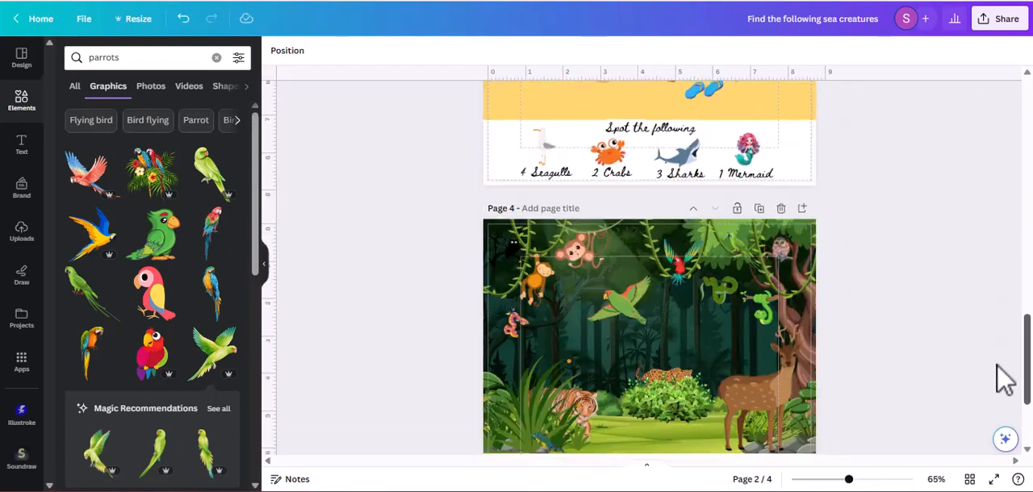
{"action": "scroll", "scroll_direction": "down", "scroll_amount": 3}
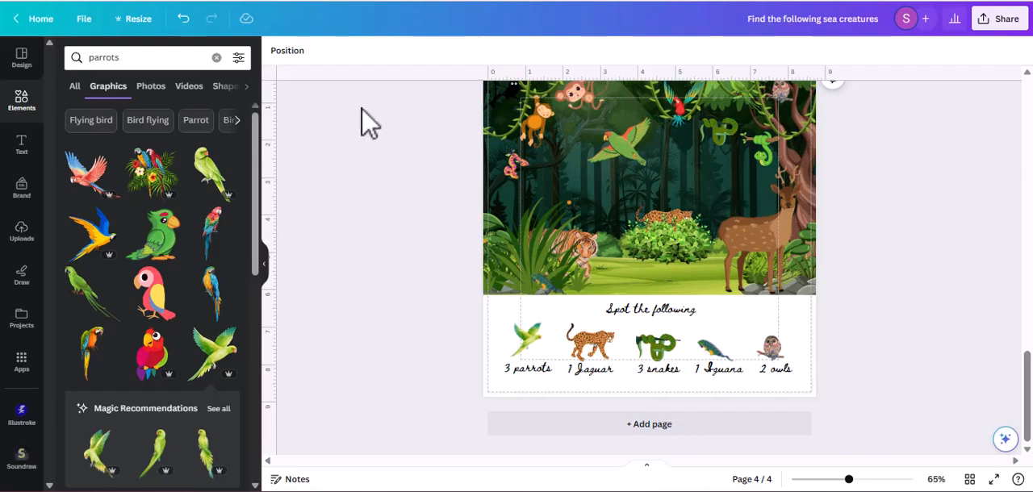
{"action": "mouse_move", "coordinate": [376, 28]}
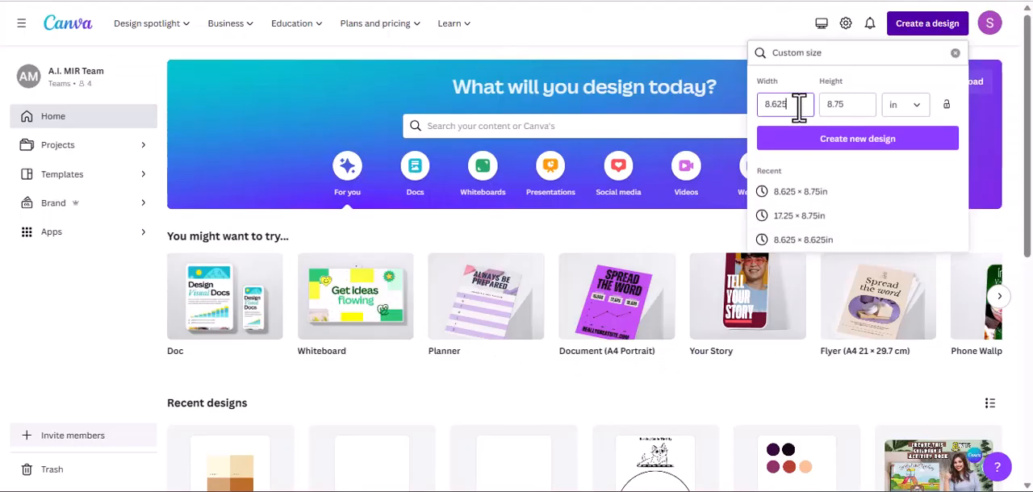
- Enter a custom 17.25 by 8.75 inch size and create the design
{"action": "triple_click", "coordinate": [784, 104]}
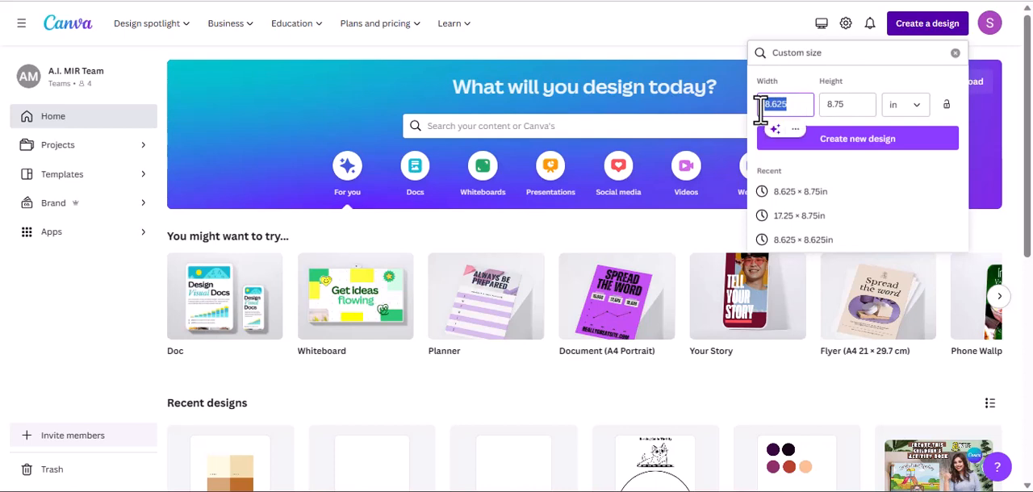
{"action": "type", "text": "7"}
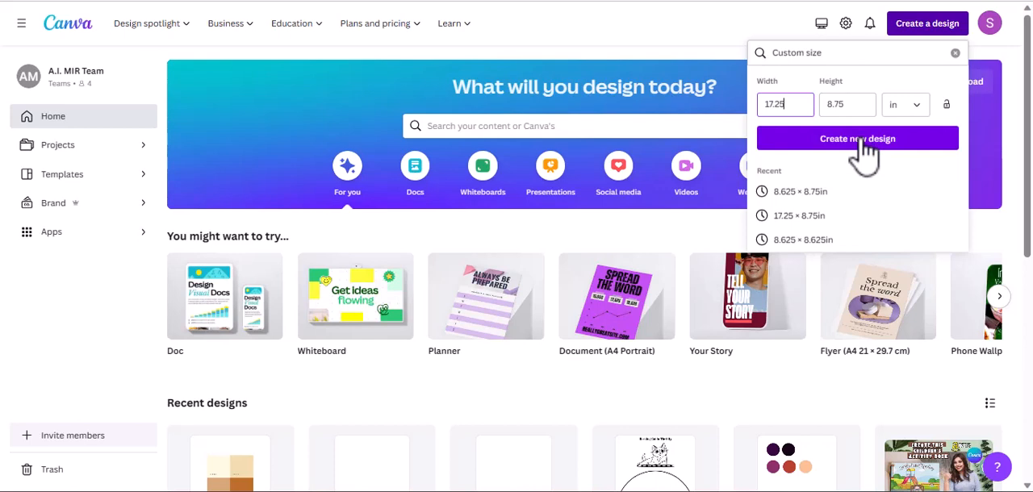
{"action": "left_click", "coordinate": [857, 138]}
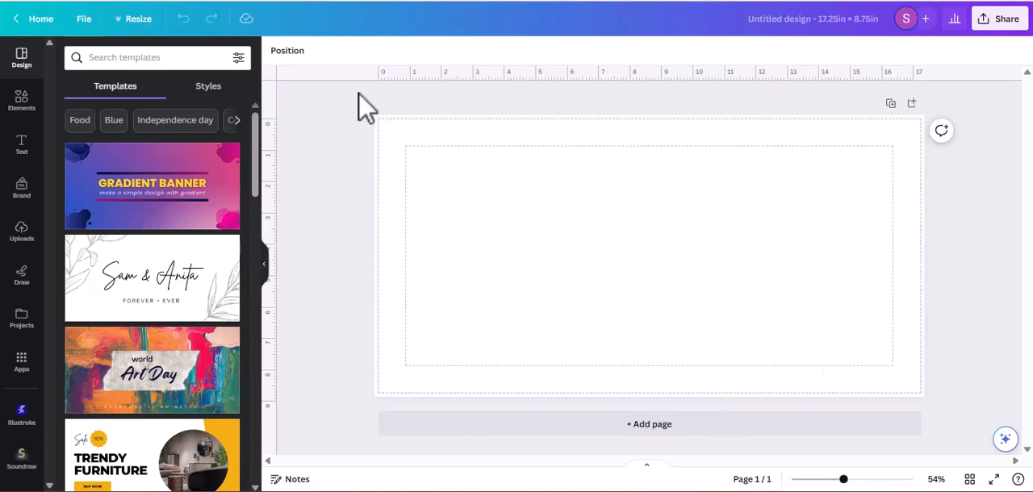
- Search Elements for 'Jungle animals' and 'under the sea' graphics for the cover
{"action": "left_click", "coordinate": [415, 347]}
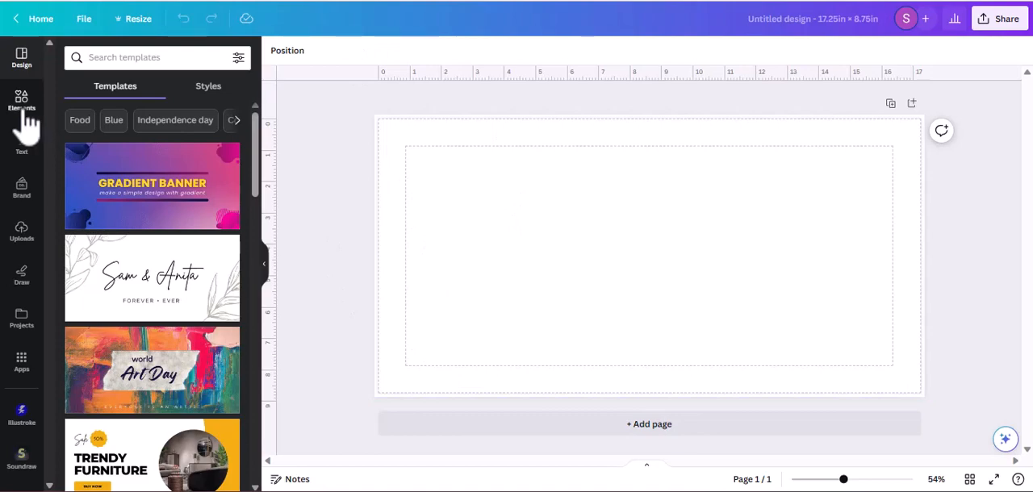
{"action": "left_click", "coordinate": [21, 101]}
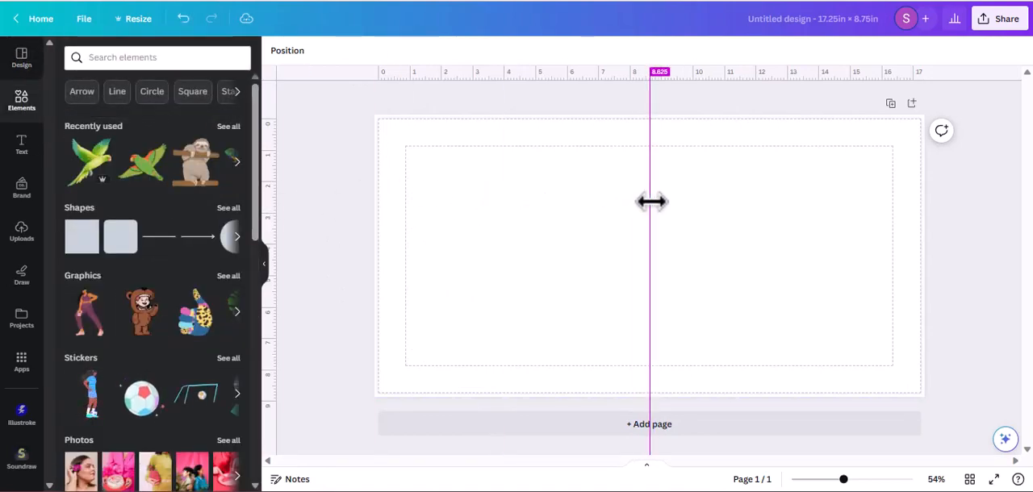
{"action": "type", "text": "Jungle animals"}
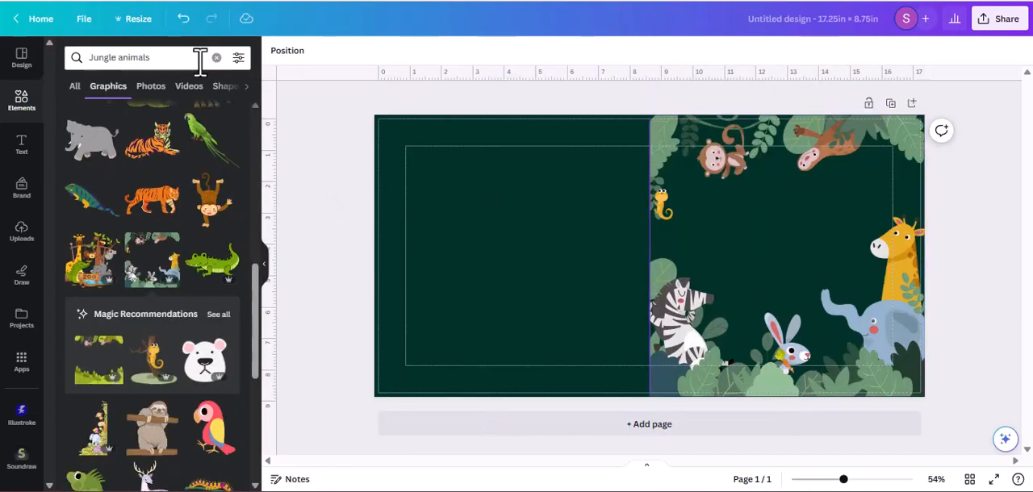
{"action": "type", "text": "under the sea"}
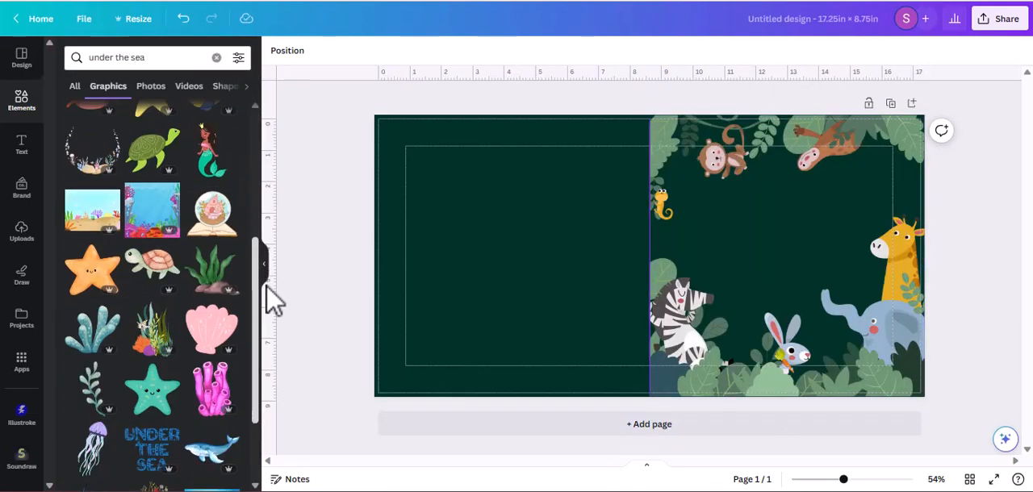
{"action": "scroll", "scroll_direction": "down", "scroll_amount": 3}
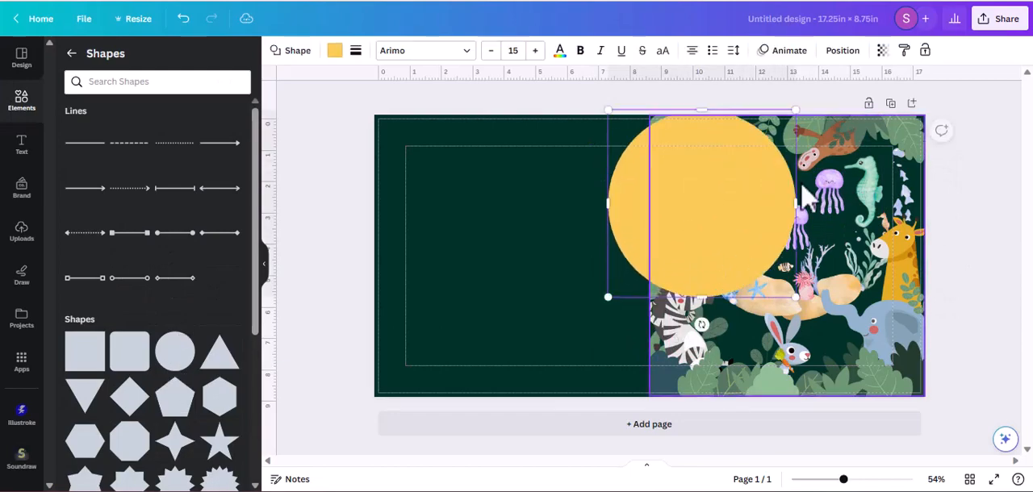
- Recolour the circle, make it translucent, and add curved AND and SEARCH title words
{"action": "left_click", "coordinate": [903, 50]}
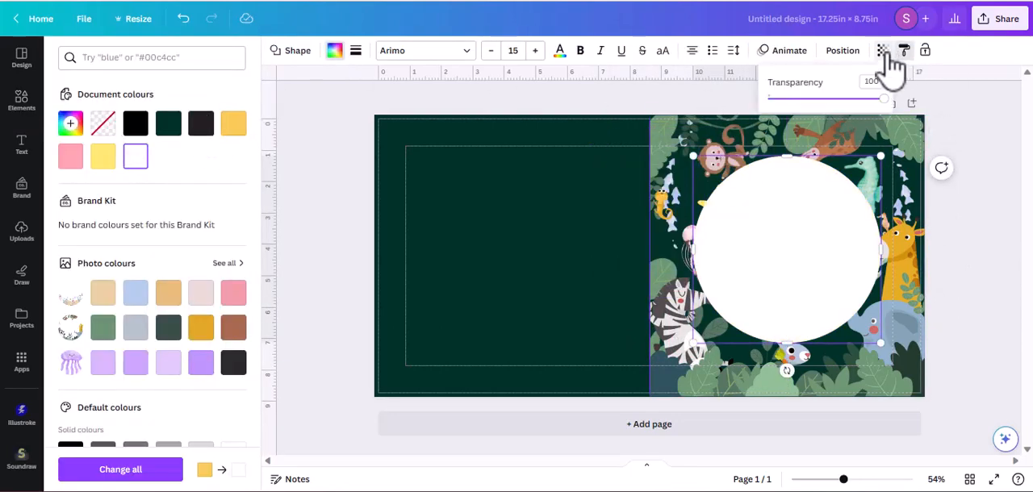
{"action": "left_click", "coordinate": [21, 363]}
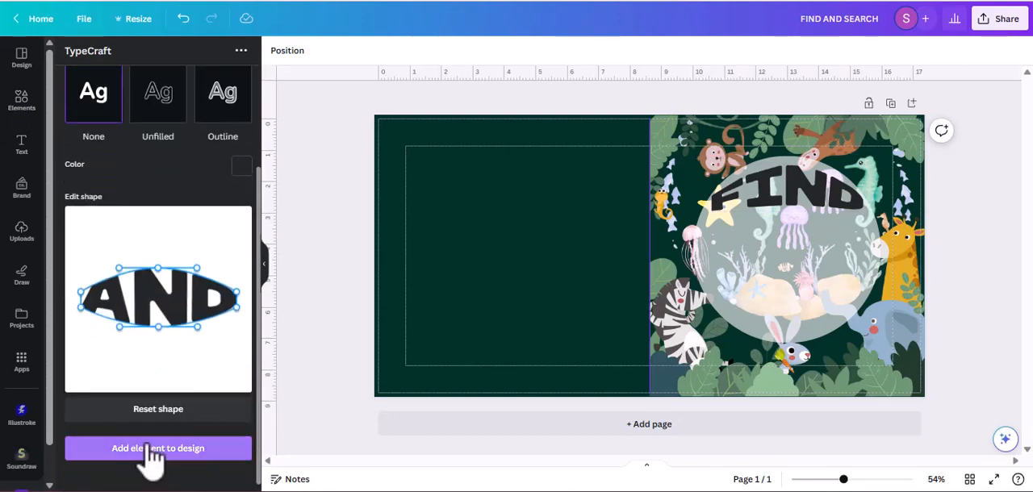
{"action": "left_click", "coordinate": [158, 448]}
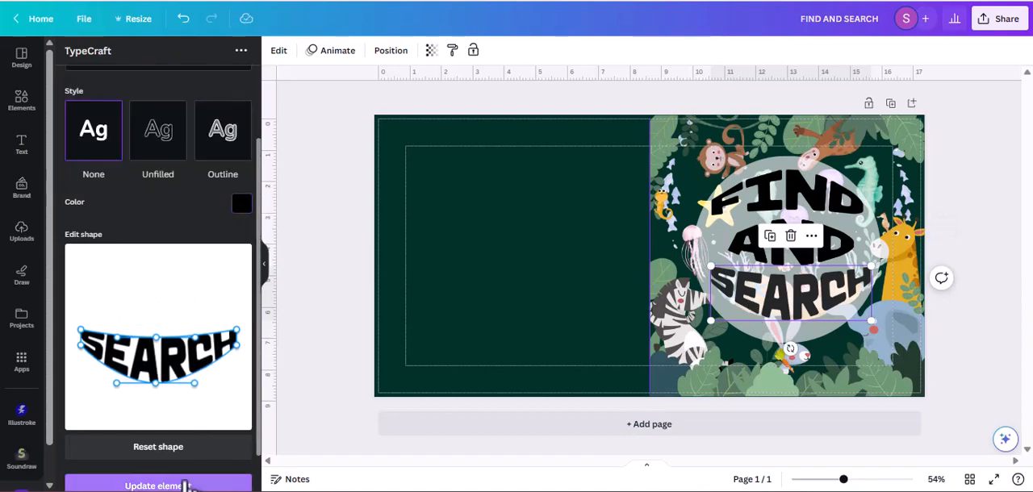
{"action": "left_click", "coordinate": [21, 145]}
{"action": "type", "text": "CHILDRENS ACTIVITY BOOK"}
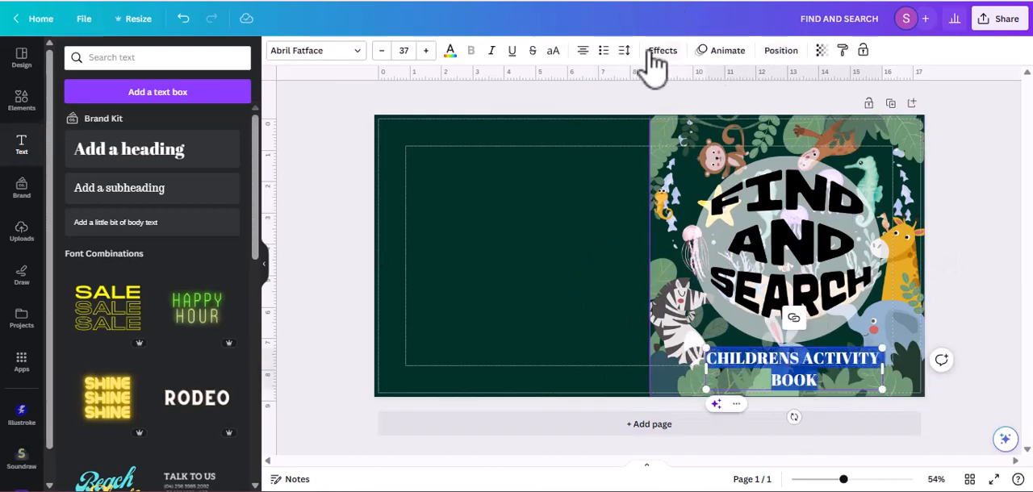
- Apply Outline and a -30 Curve effect to the CHILDRENS ACTIVITY BOOK subtitle
{"action": "left_click", "coordinate": [662, 51]}
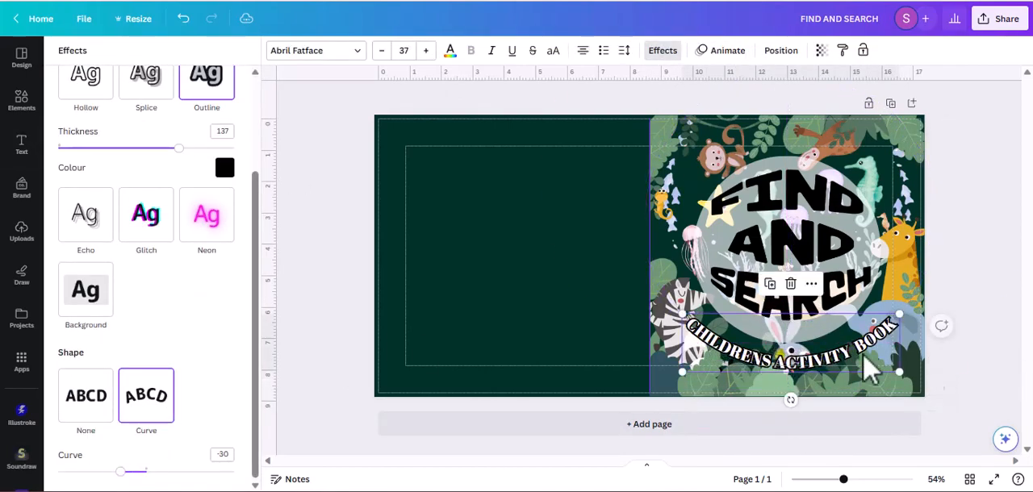
{"action": "left_click", "coordinate": [21, 143]}
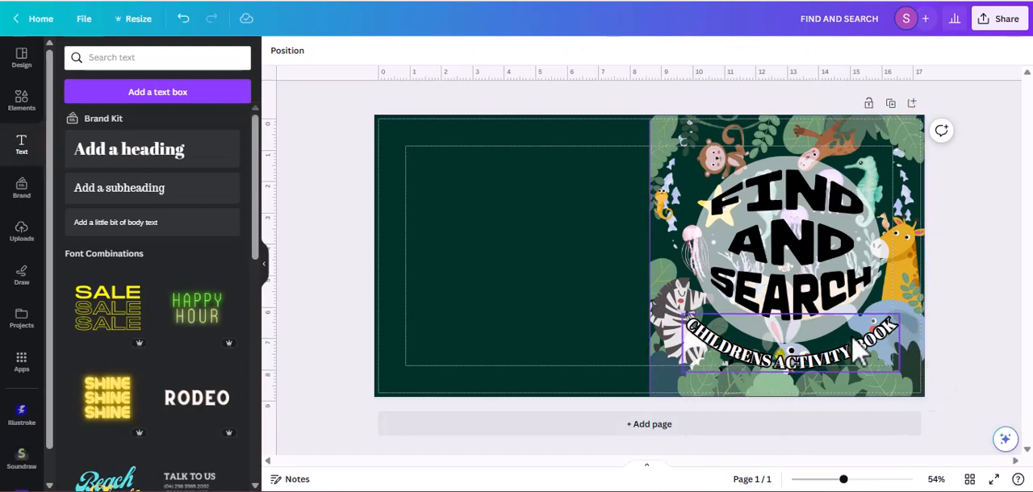
{"action": "left_click", "coordinate": [787, 347]}
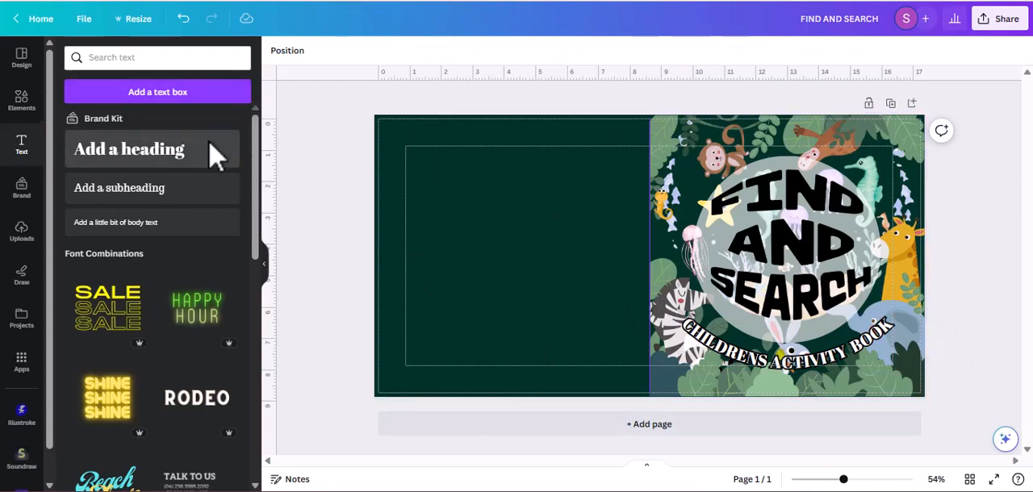
{"action": "mouse_move", "coordinate": [321, 49]}
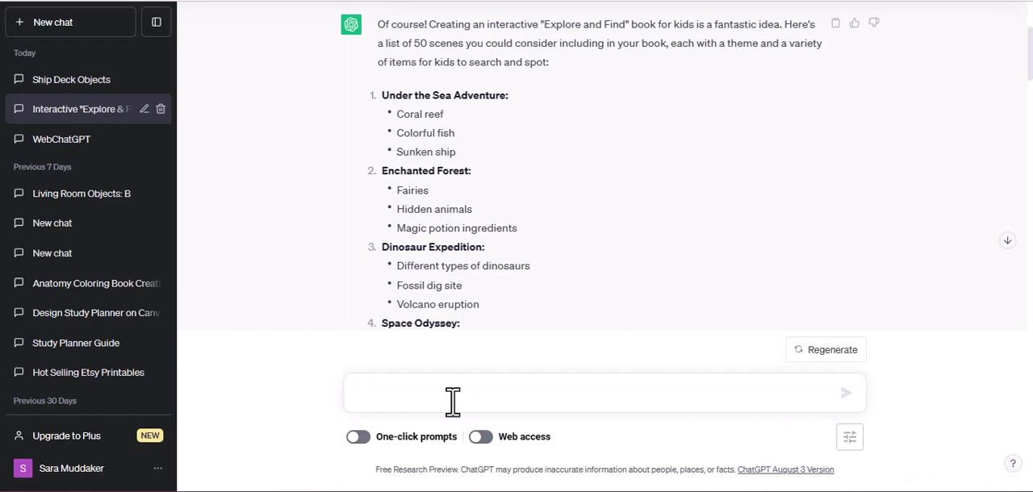
- Ask ChatGPT to create back-of-the-book text for the kids' book
{"action": "type", "text": "Create a"}
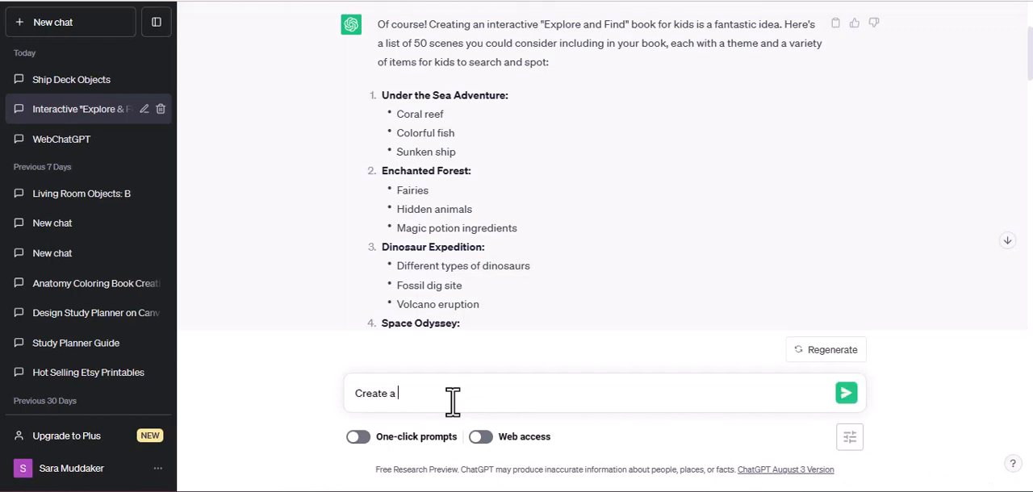
{"action": "type", "text": "back of the book text for thi"}
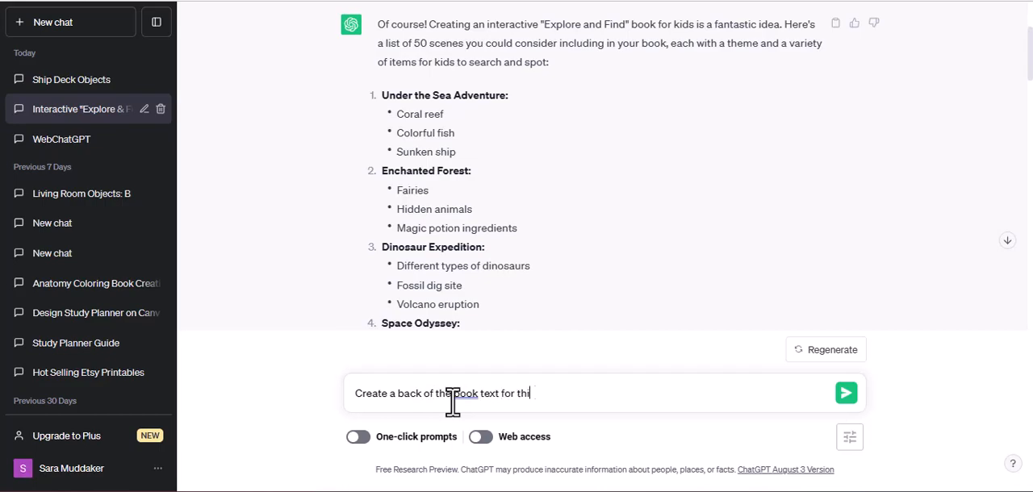
{"action": "type", "text": "book"}
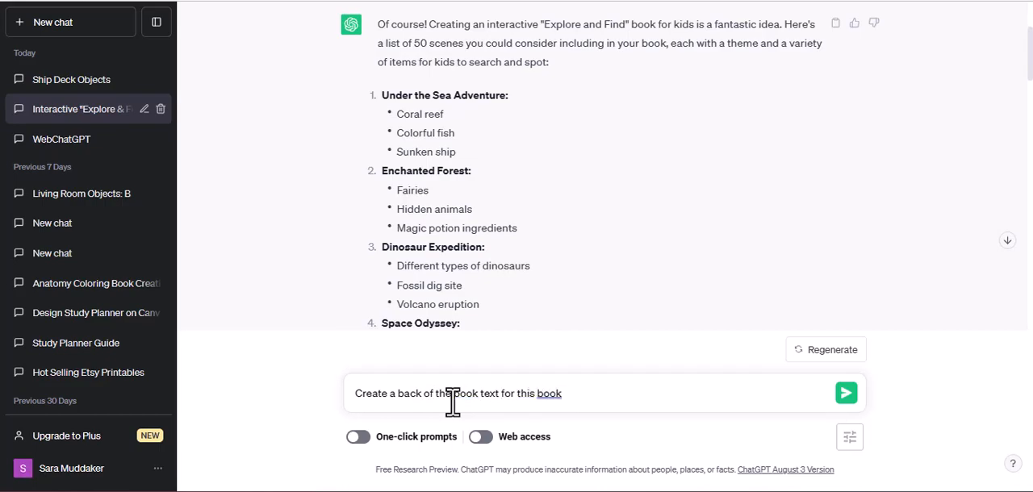
{"action": "left_click", "coordinate": [846, 393]}
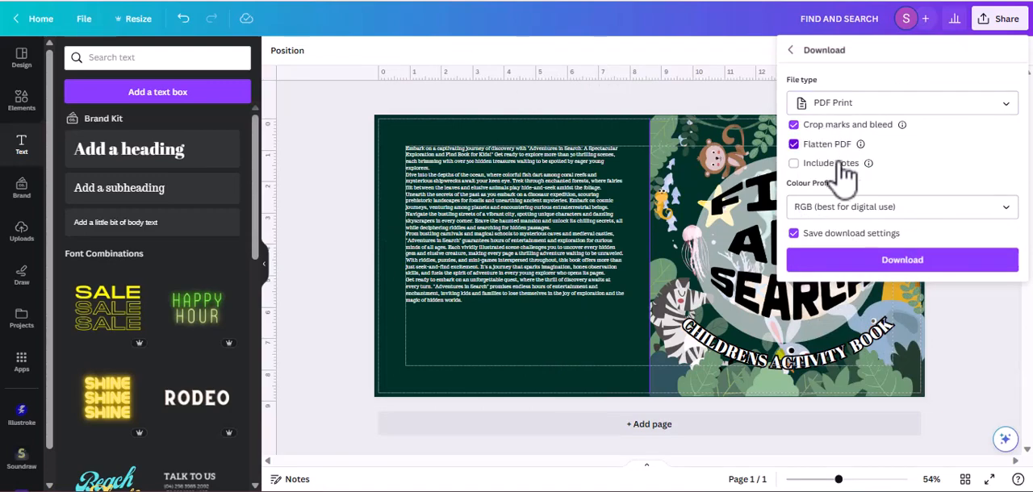
- Download the cover design as a PDF Print file
{"action": "left_click", "coordinate": [902, 259]}
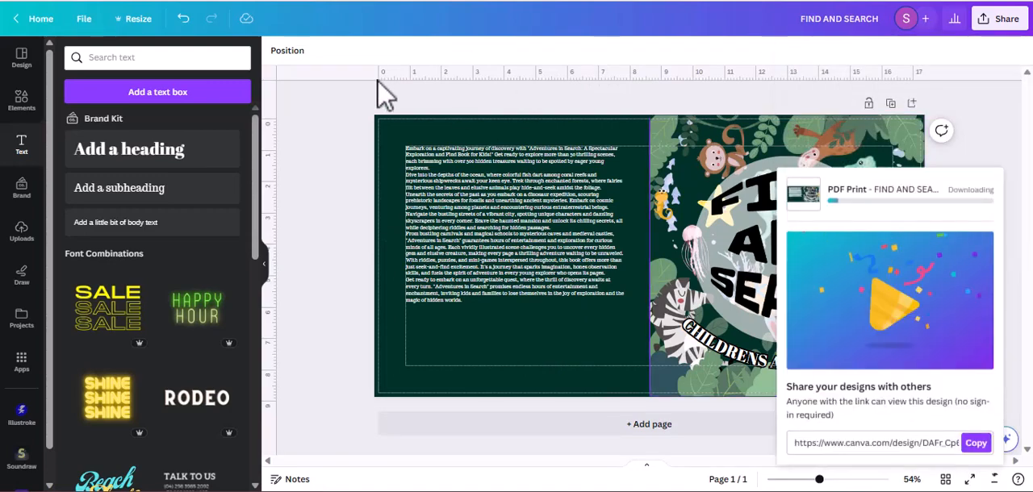
{"action": "mouse_move", "coordinate": [315, 213]}
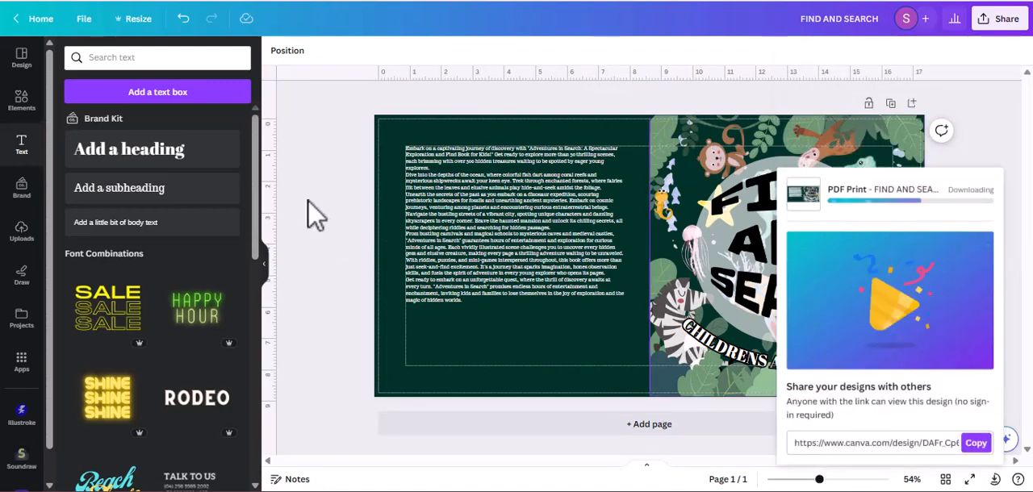